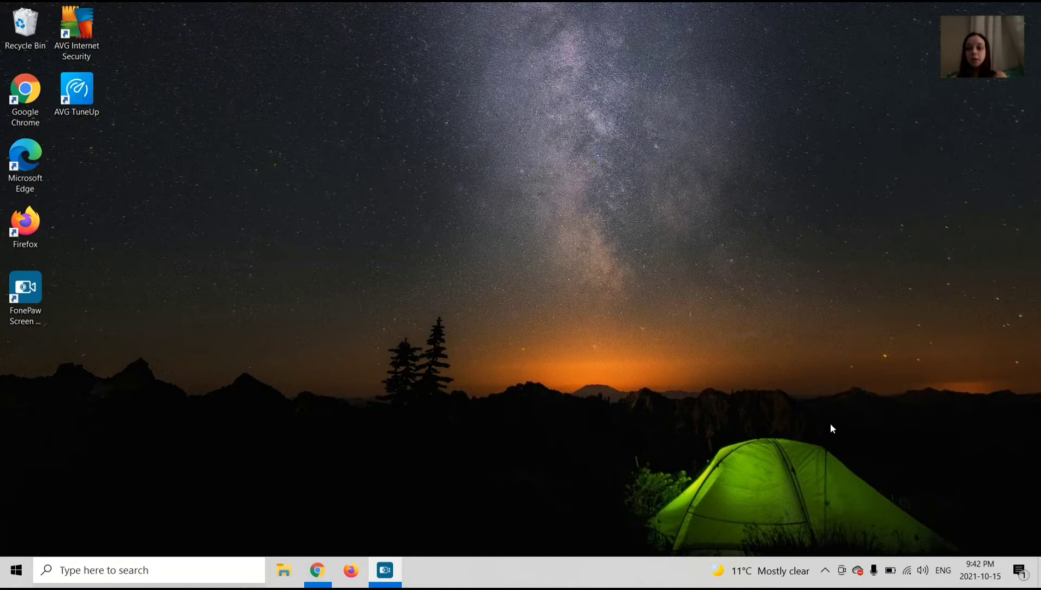
mouse_move(190, 520)
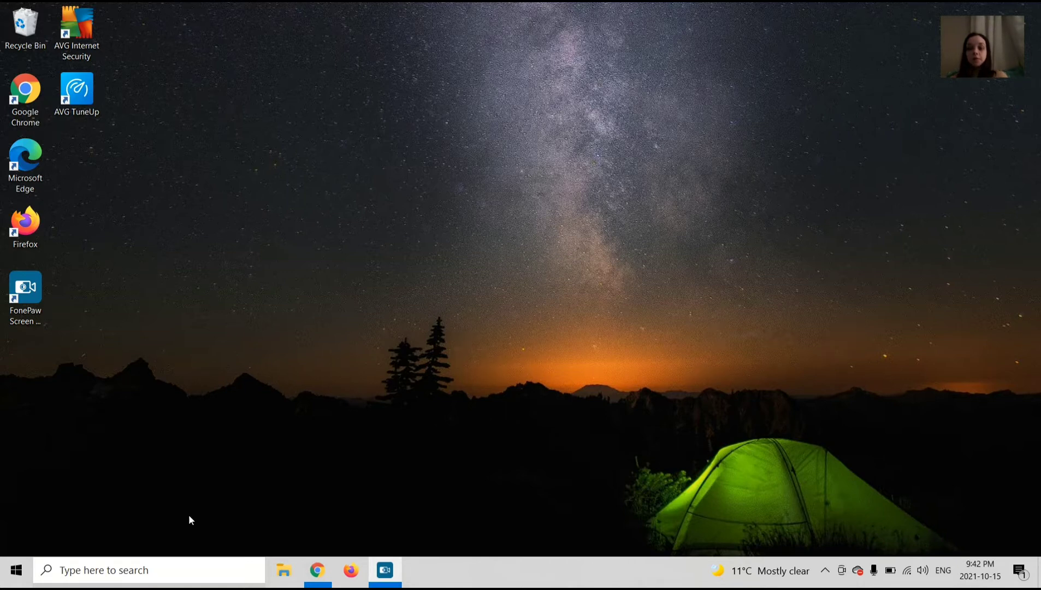
Search the Start menu for 'command prompt' and run it as administrator
click(14, 570)
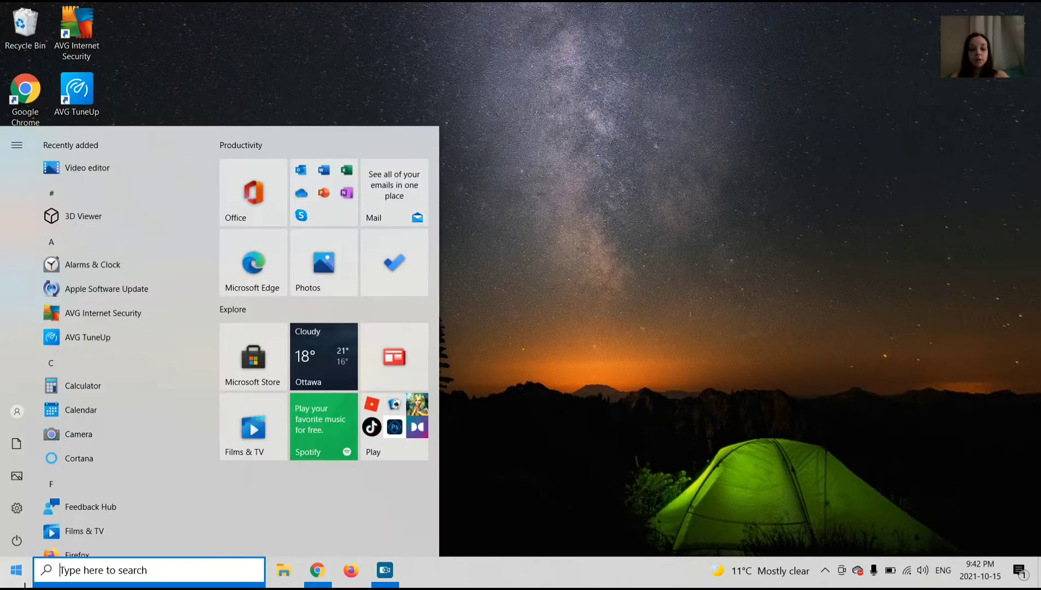
text(command prompt)
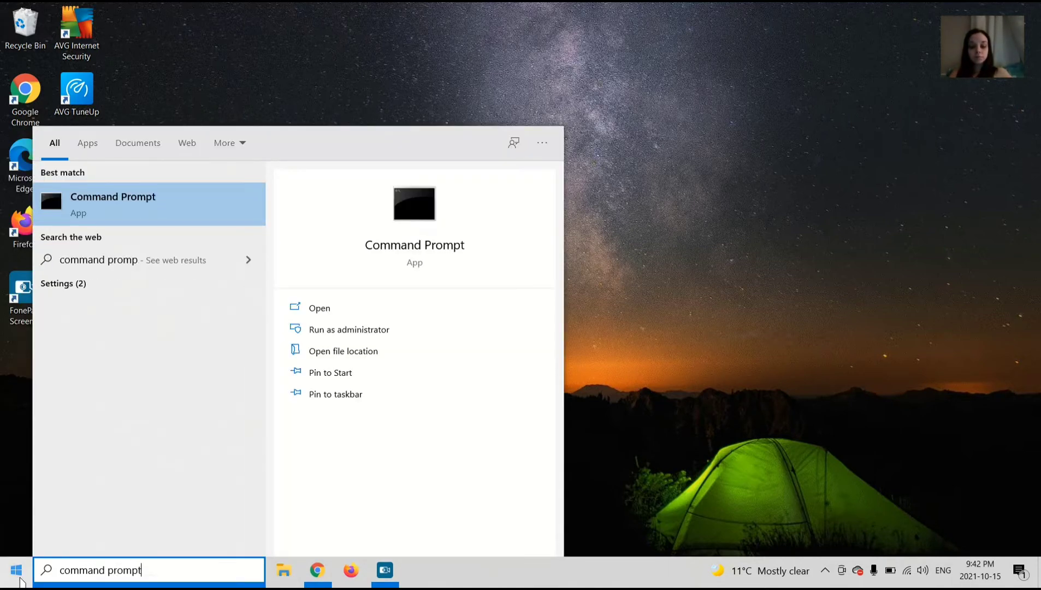
mouse_move(348, 329)
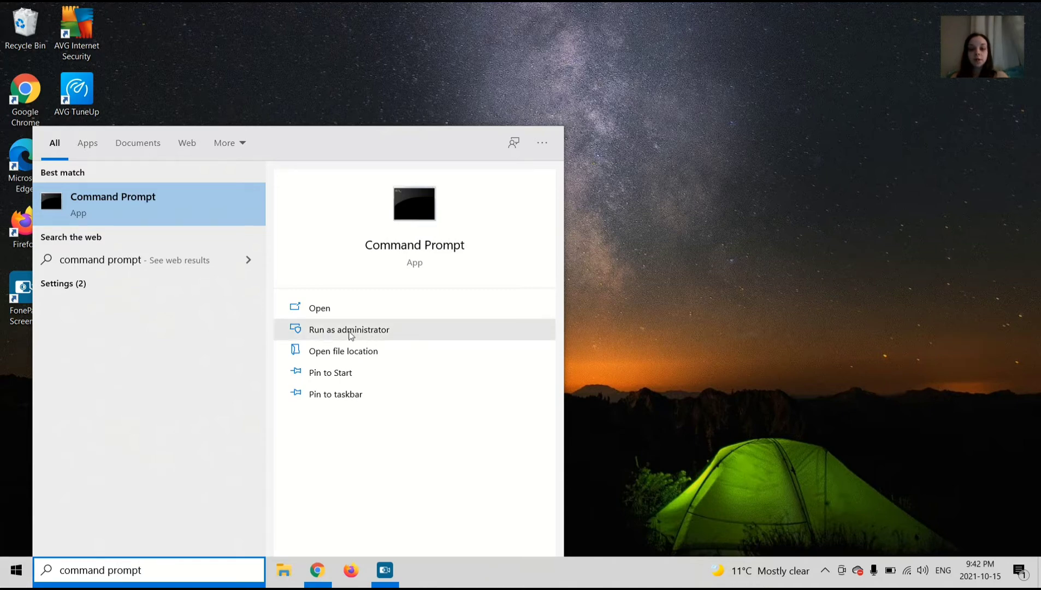
mouse_move(170, 206)
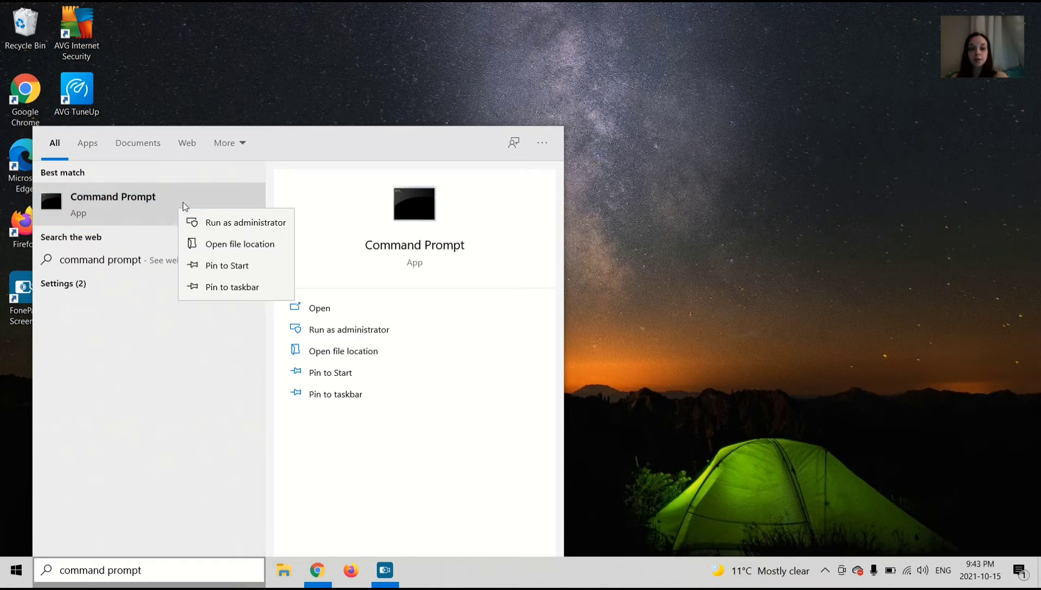
mouse_move(349, 329)
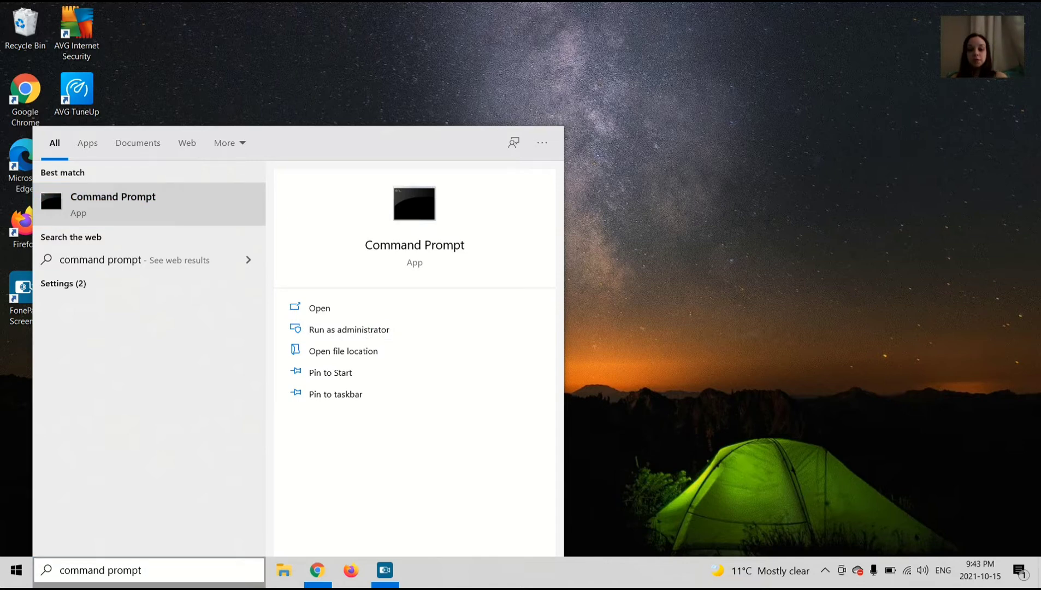
click(348, 328)
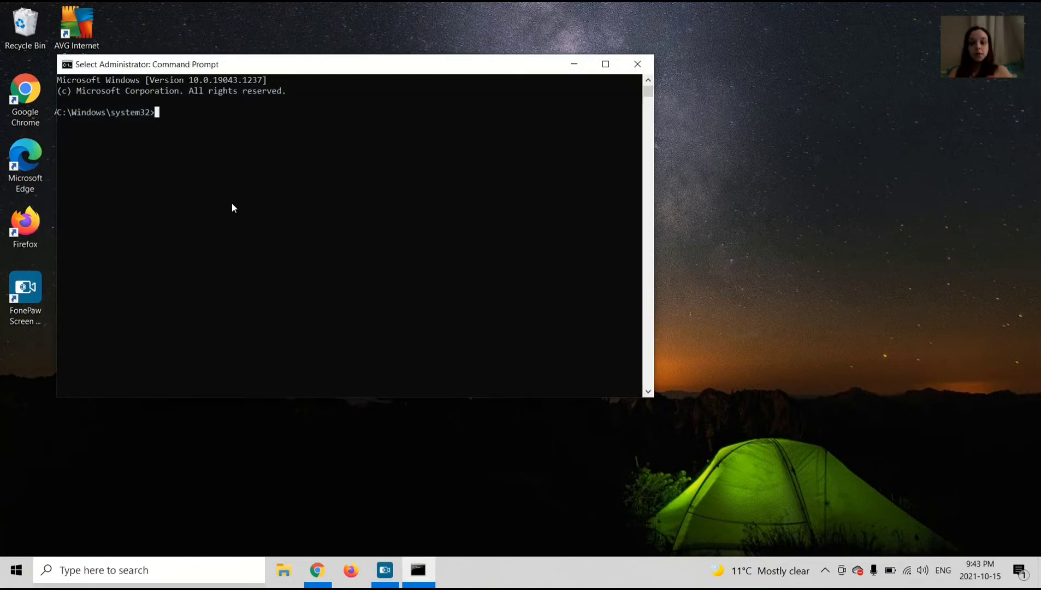
Start the DiskPart utility in Command Prompt
text(disk)
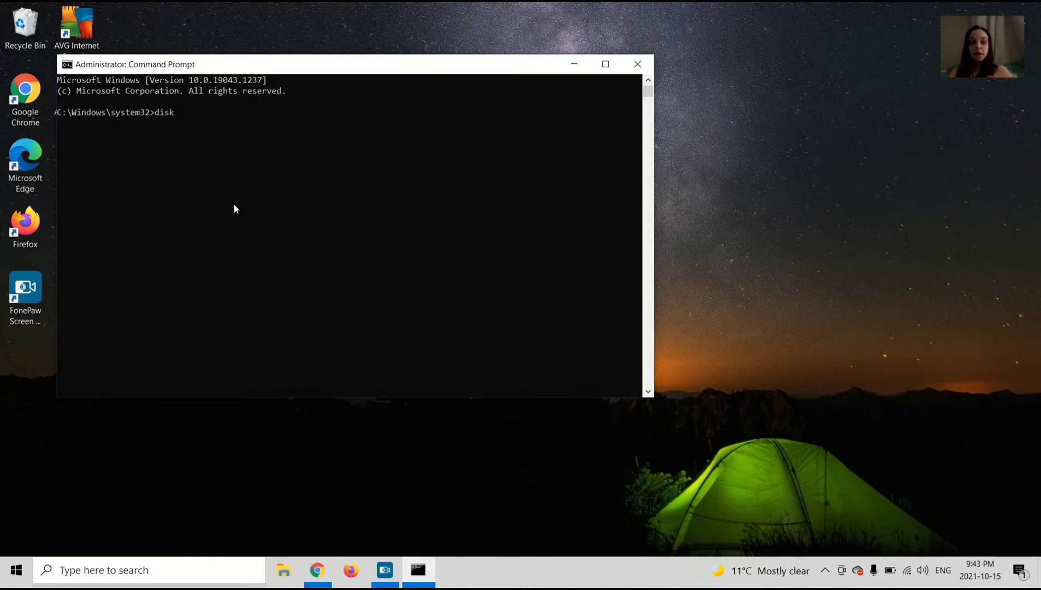
text(pa)
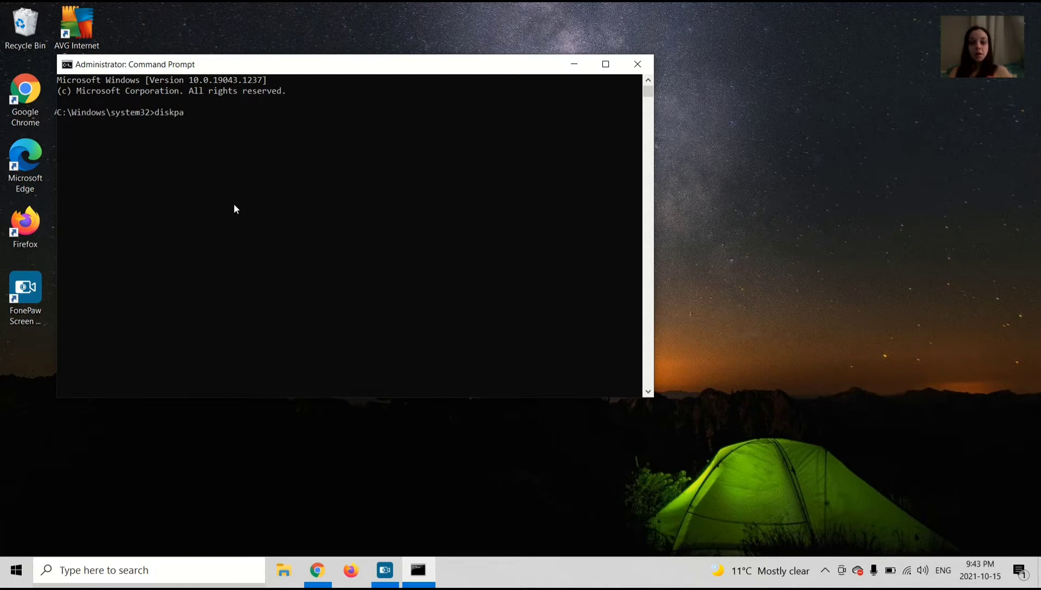
text(rt)
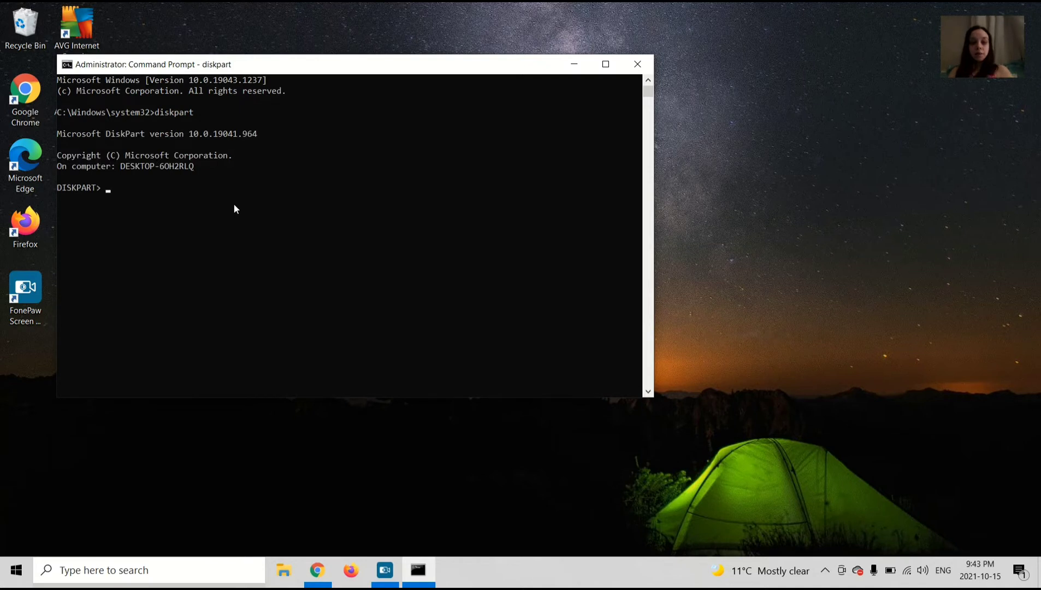
List all volumes, showing the 28 GB removable LINUX MINT drive D
text(list)
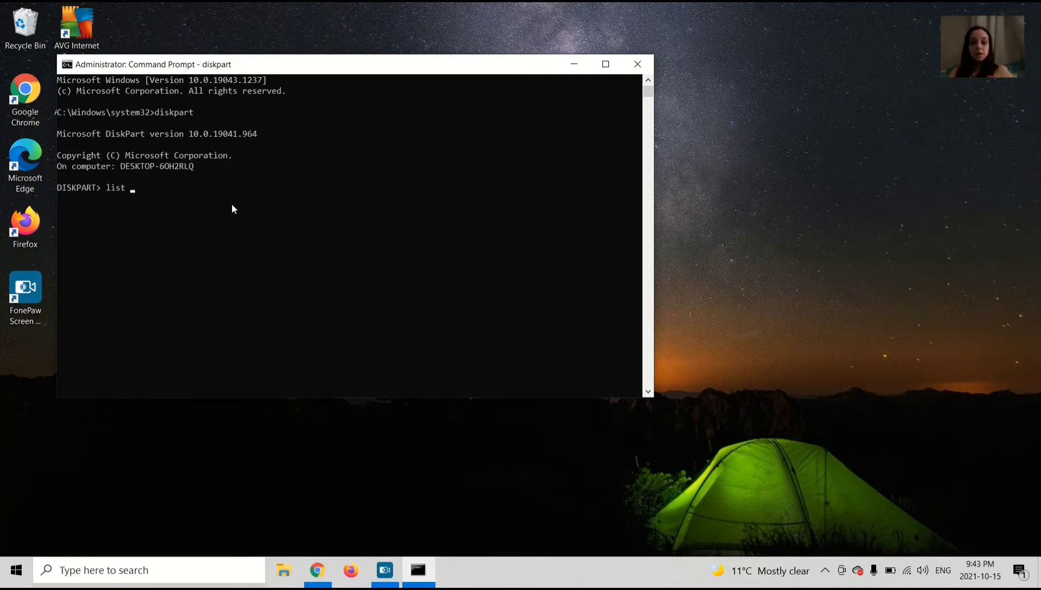
text(vo)
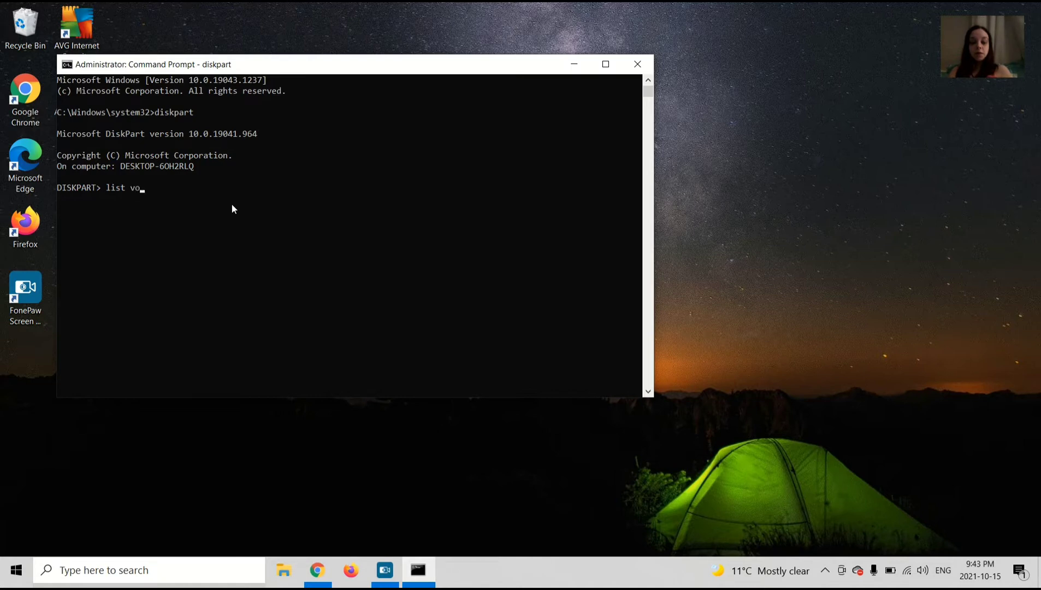
text(lume)
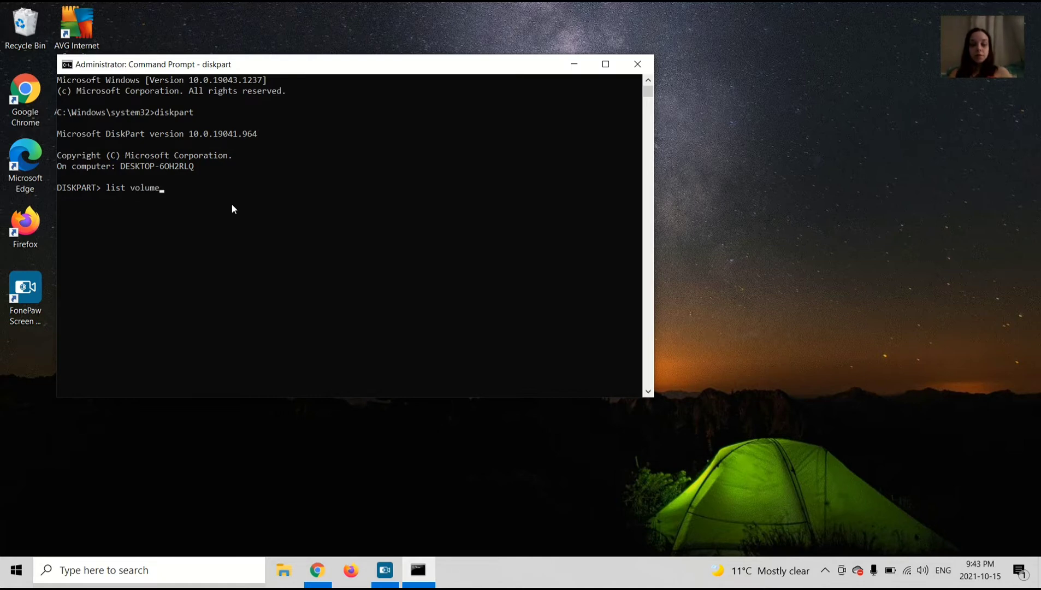
key(Return)
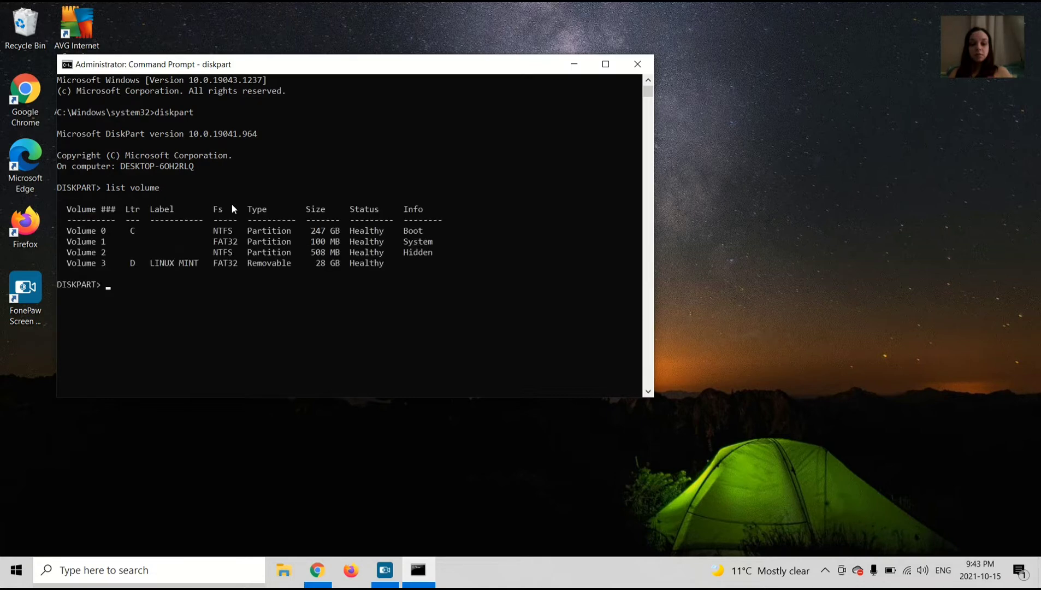
mouse_move(214, 285)
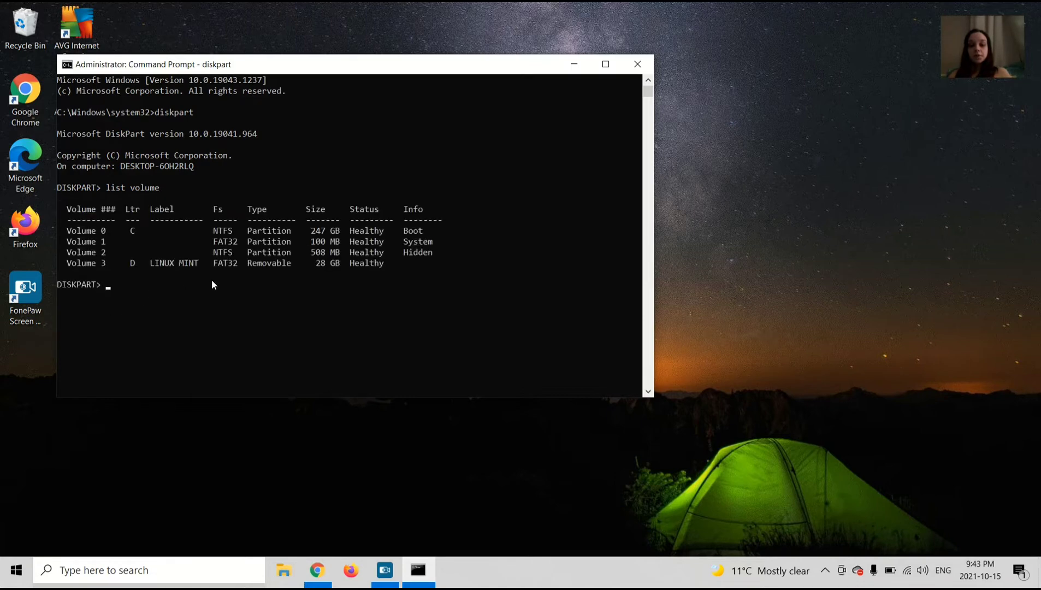
mouse_move(116, 278)
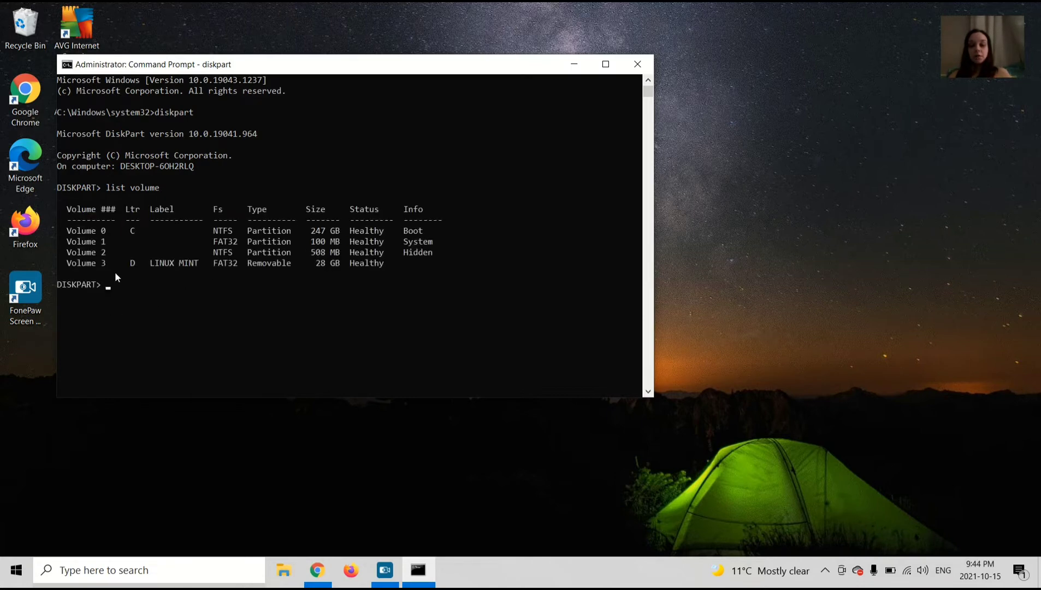
mouse_move(177, 277)
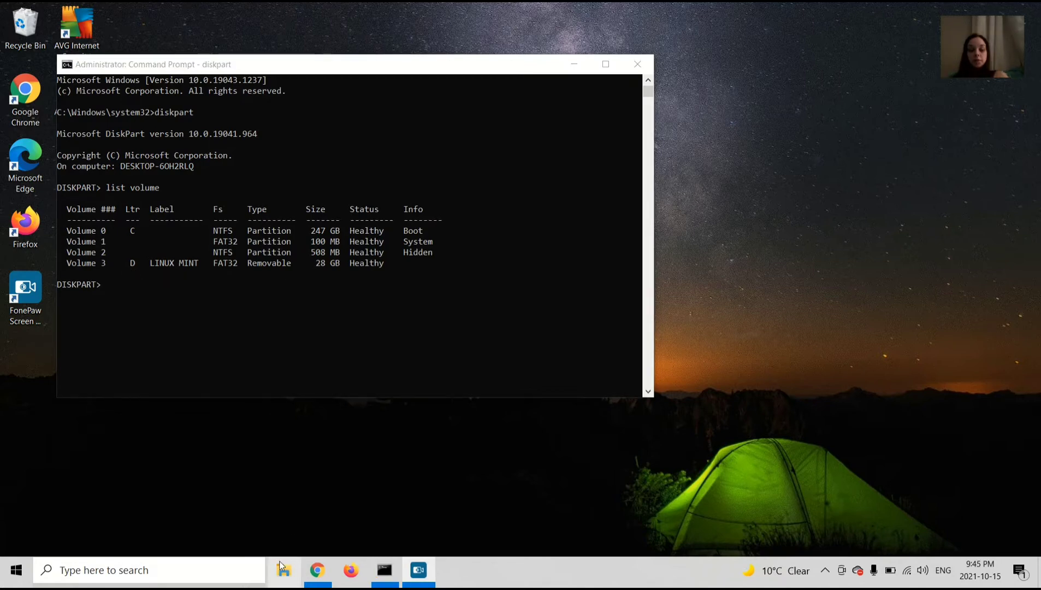
mouse_move(284, 570)
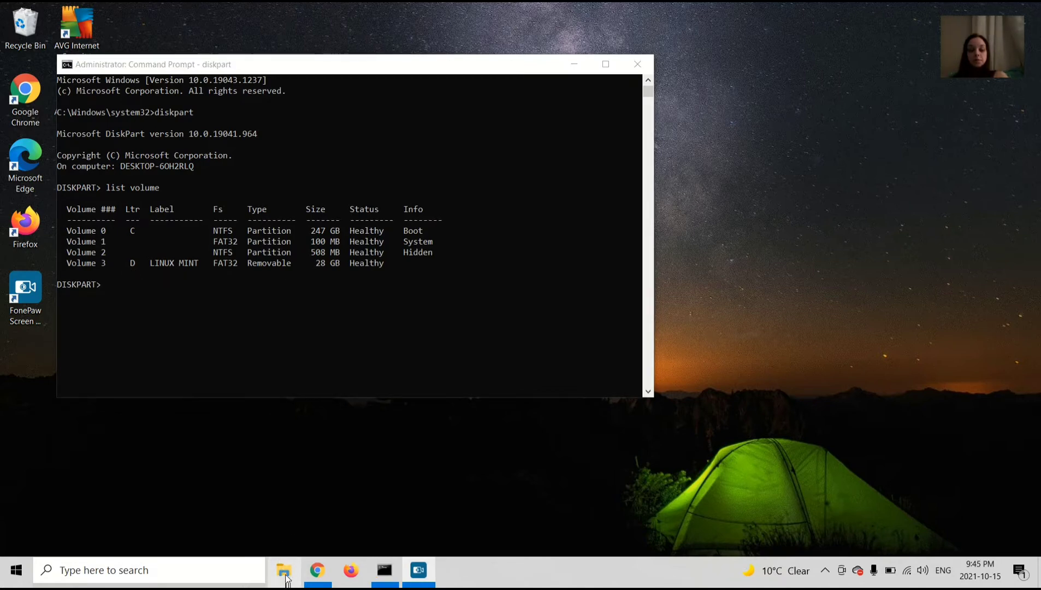
click(283, 570)
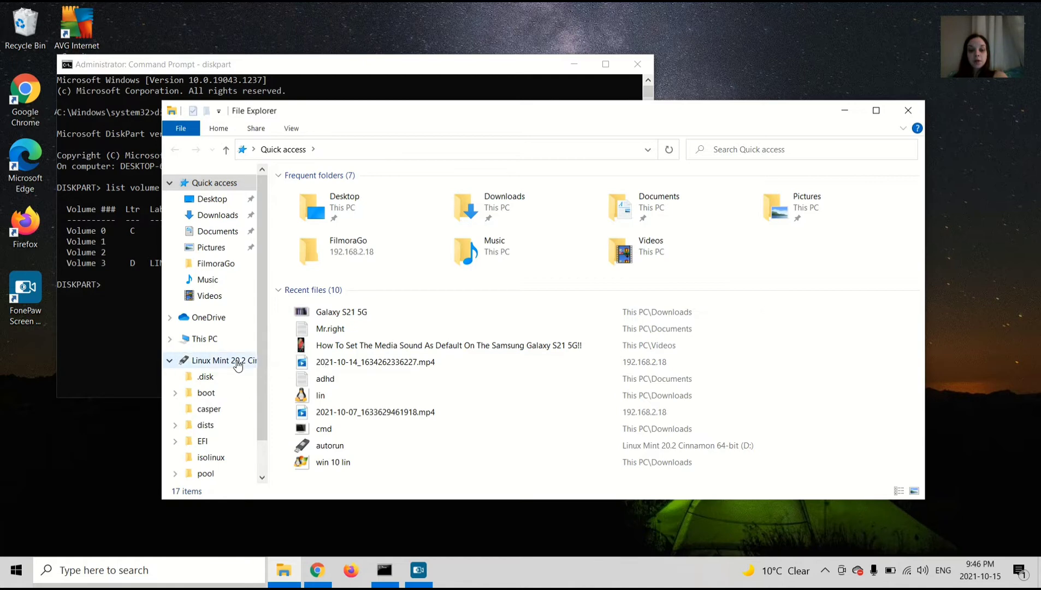
click(908, 110)
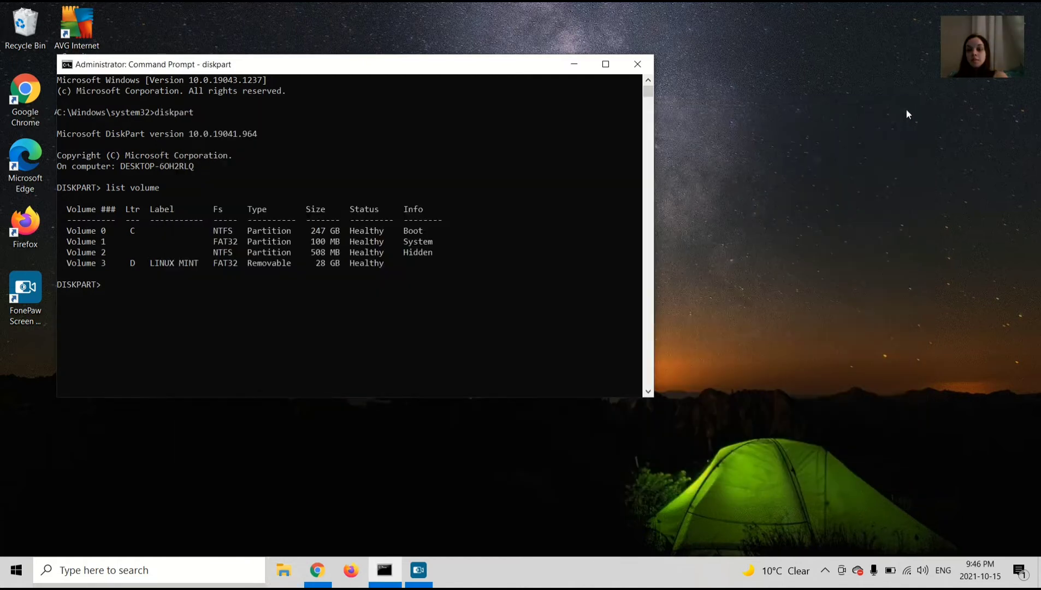
Select volume 3, the 28 GB removable LINUX MINT drive, in DiskPart
text(se)
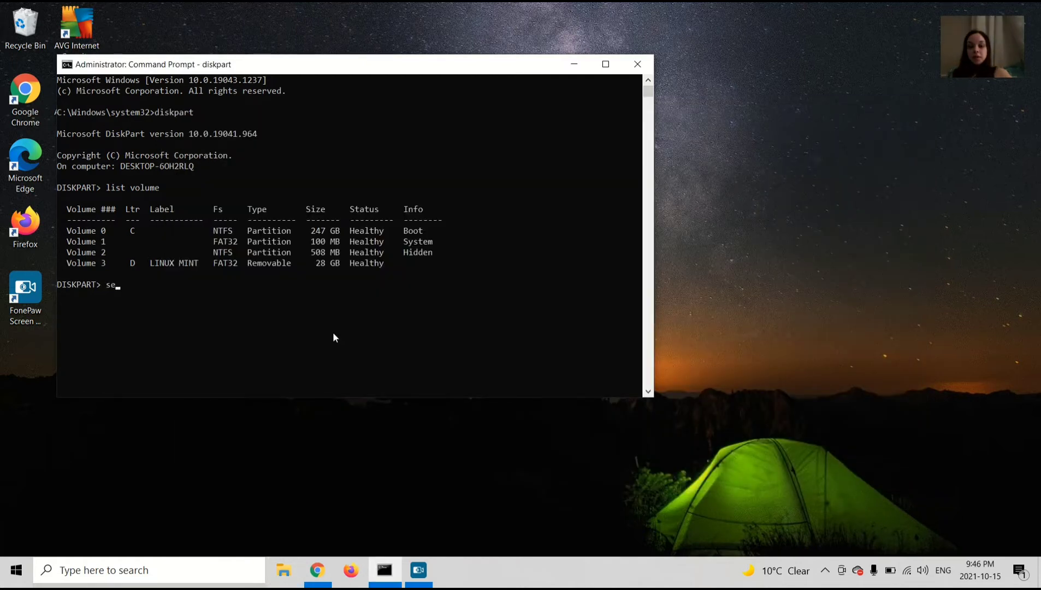
text(lect)
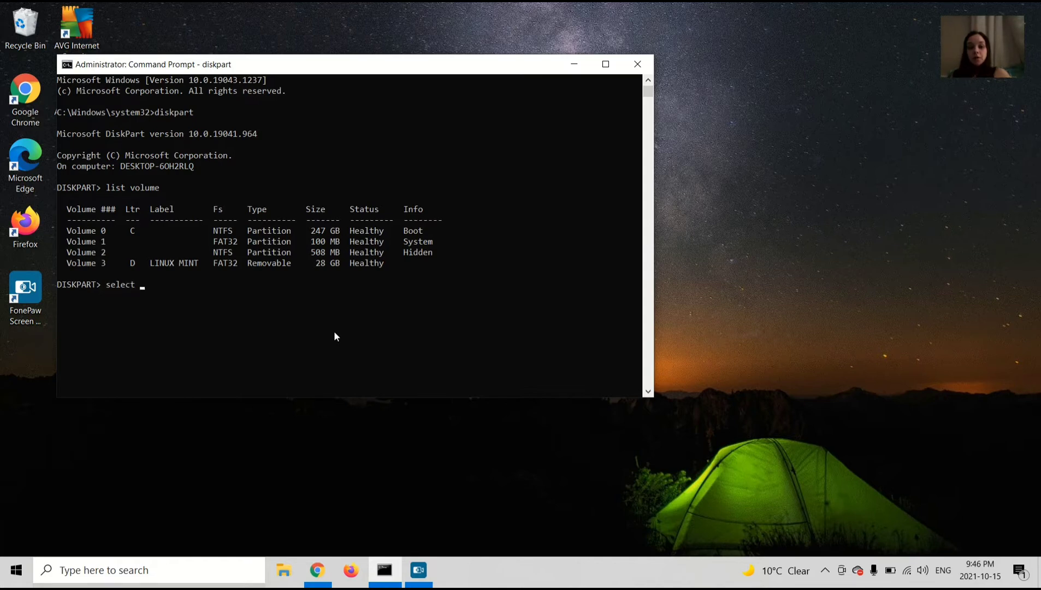
text(volu)
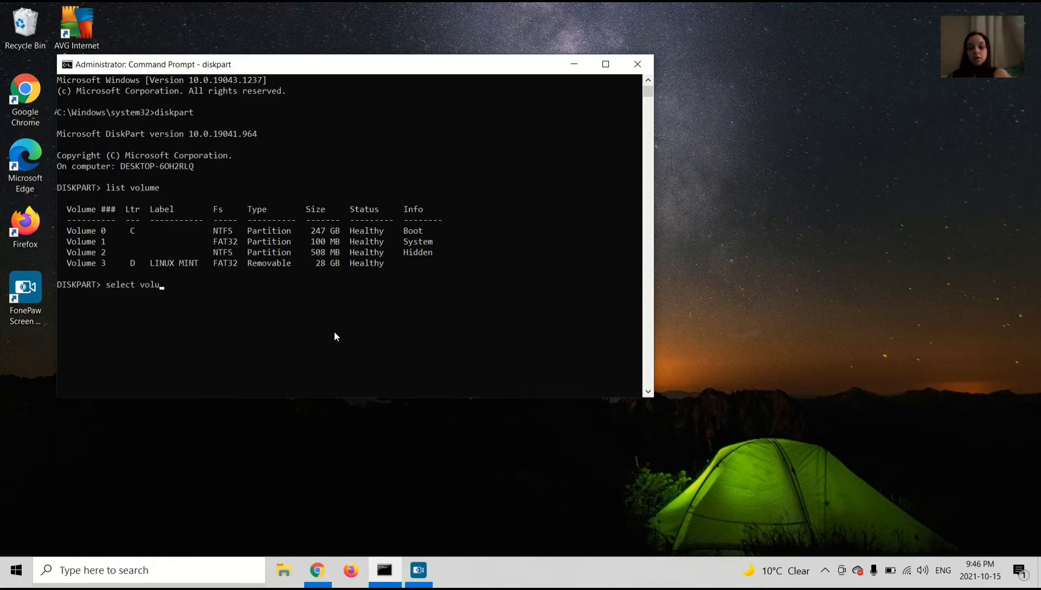
text(me)
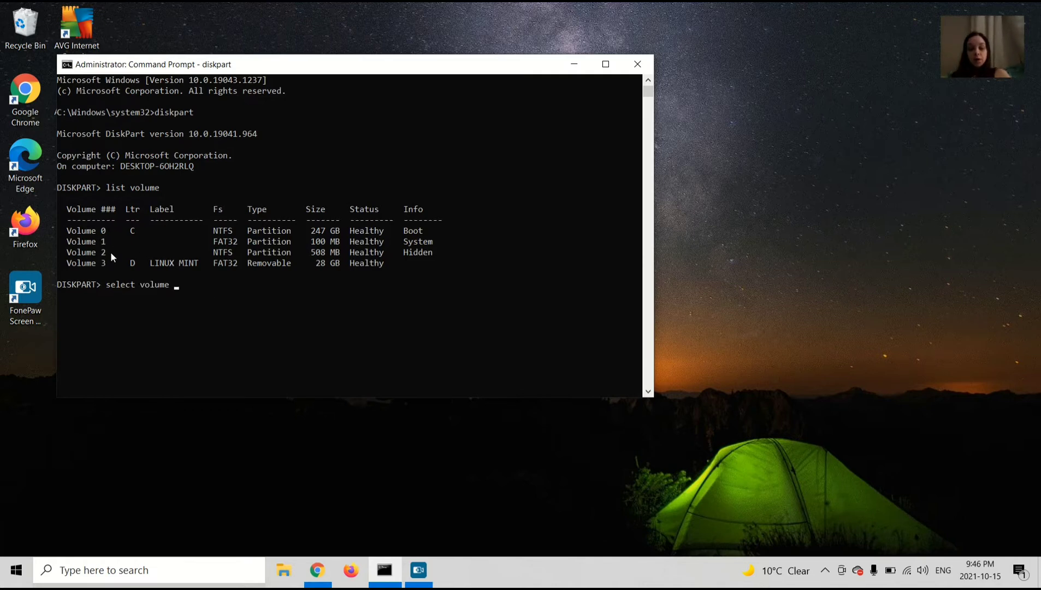
mouse_move(138, 272)
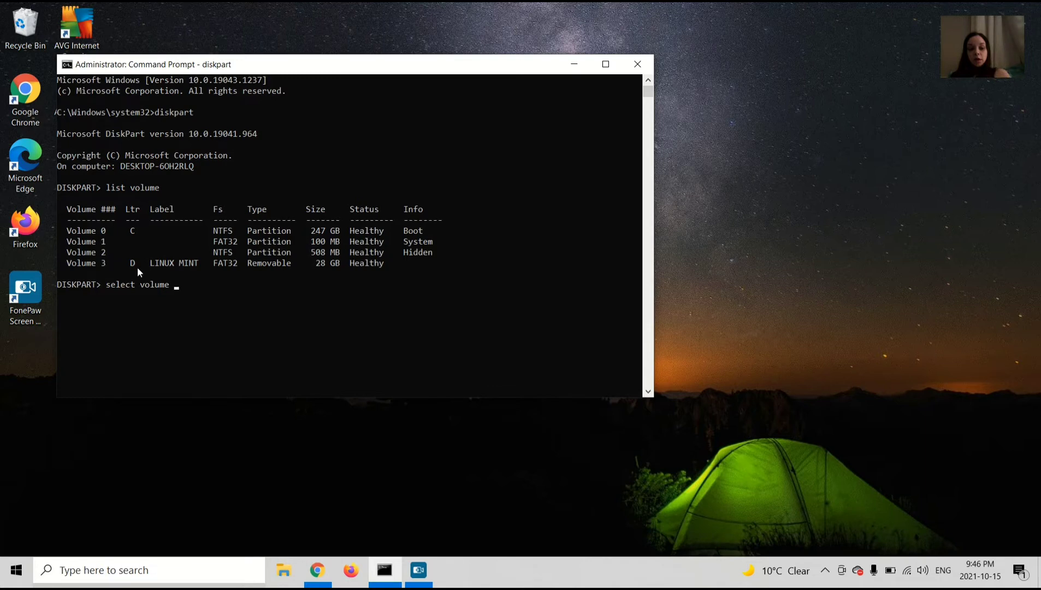
mouse_move(251, 291)
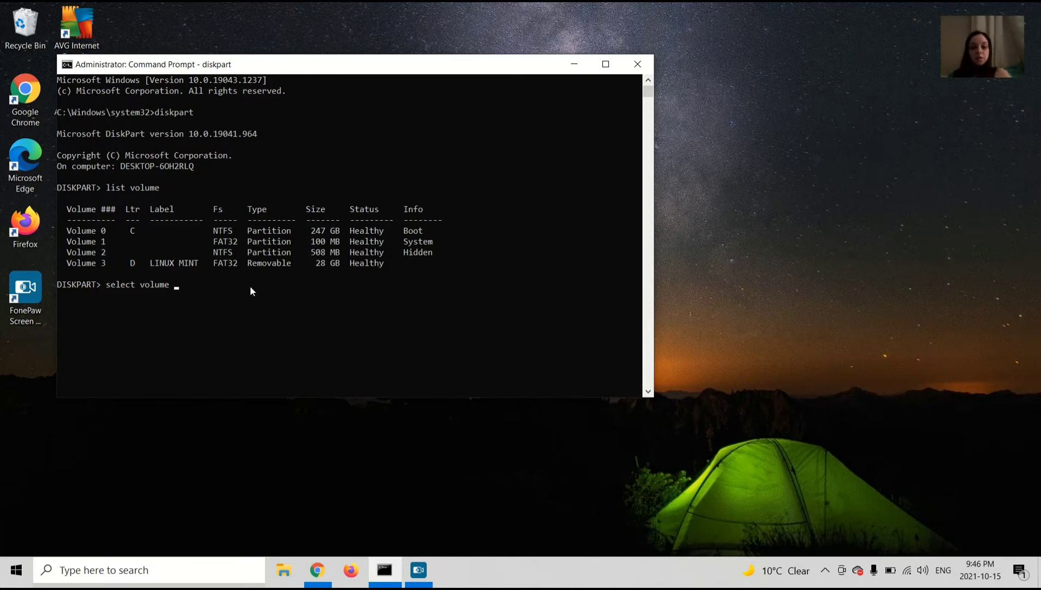
text(3)
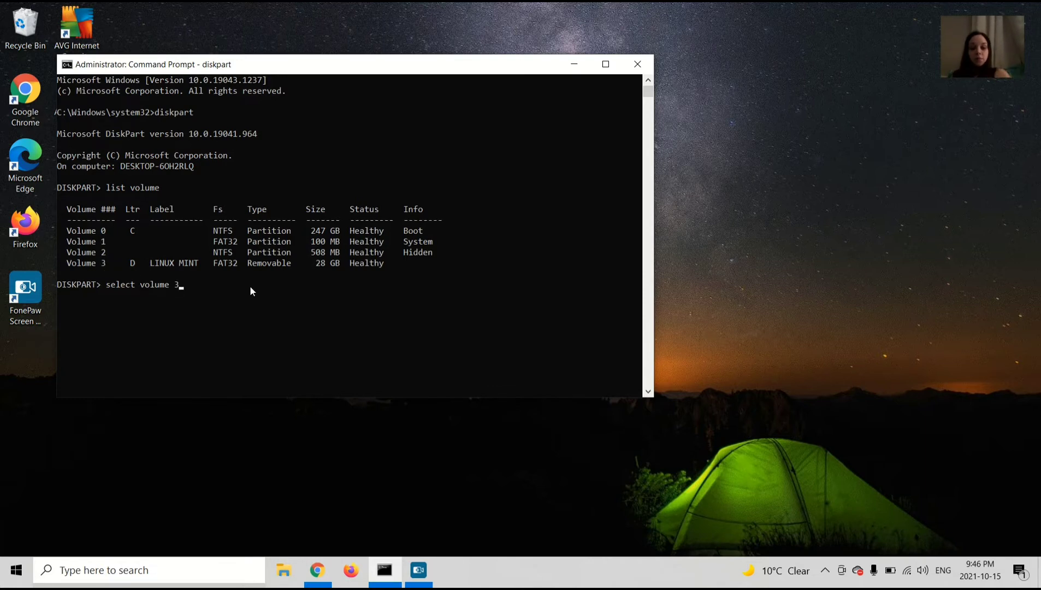
key(Return)
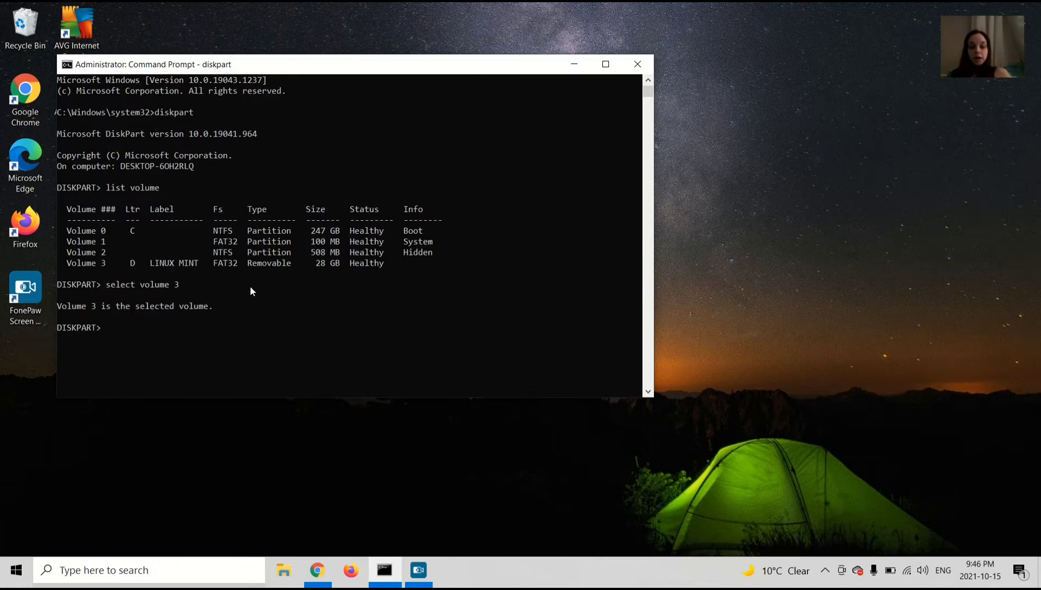
mouse_move(123, 336)
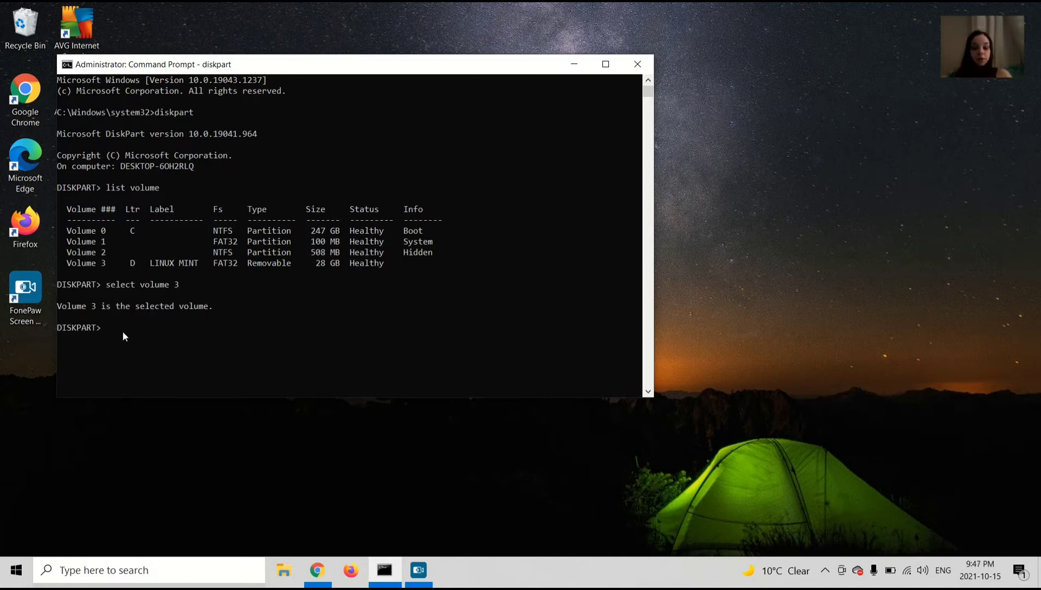
Remove volume 3's drive letter and take it offline with 'remove dismount'
text(re)
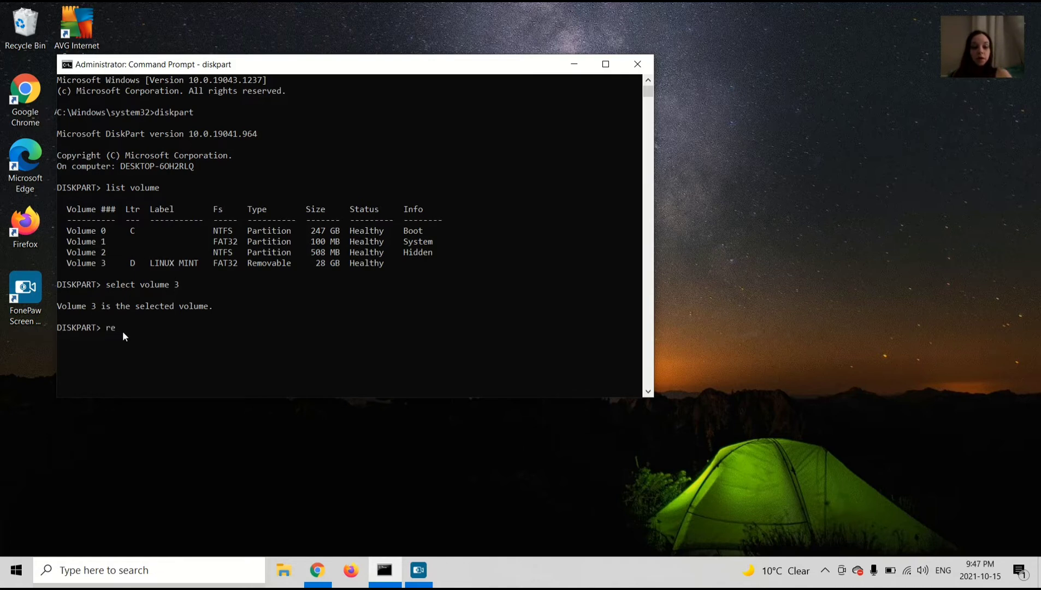
text(move)
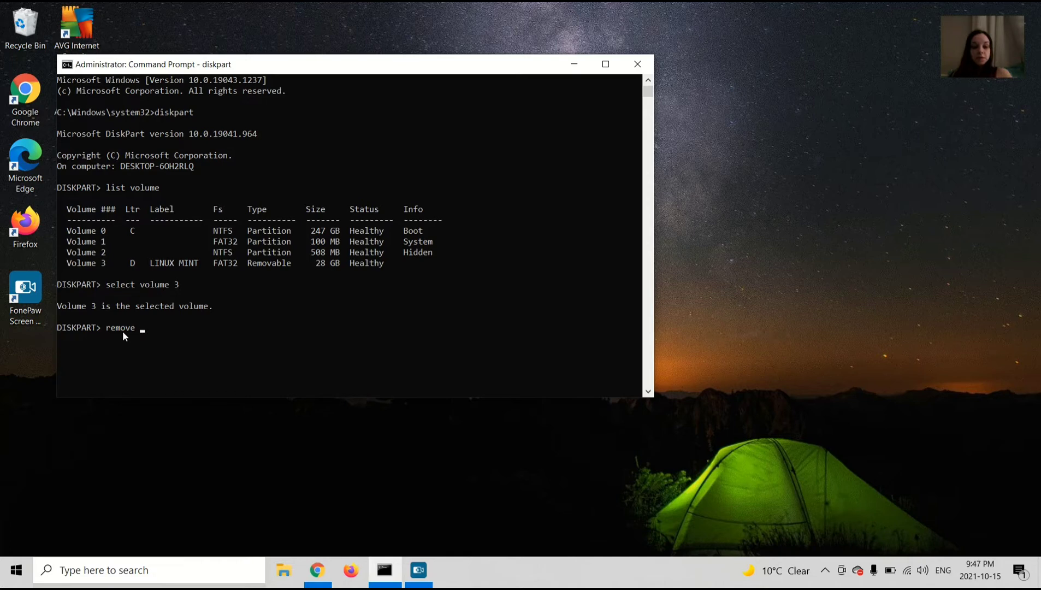
text(di)
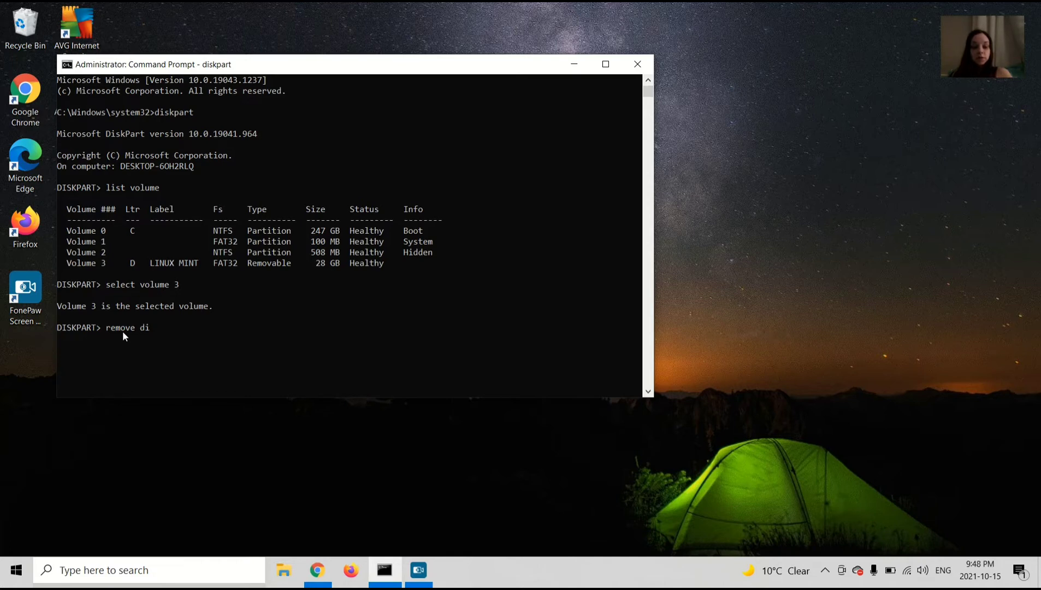
text(smount)
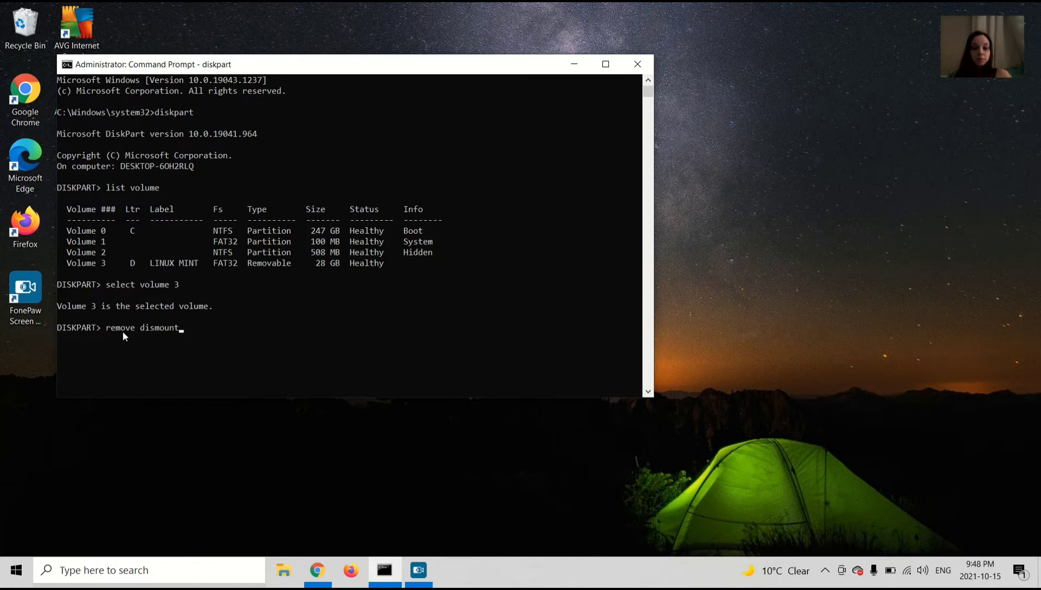
key(Return)
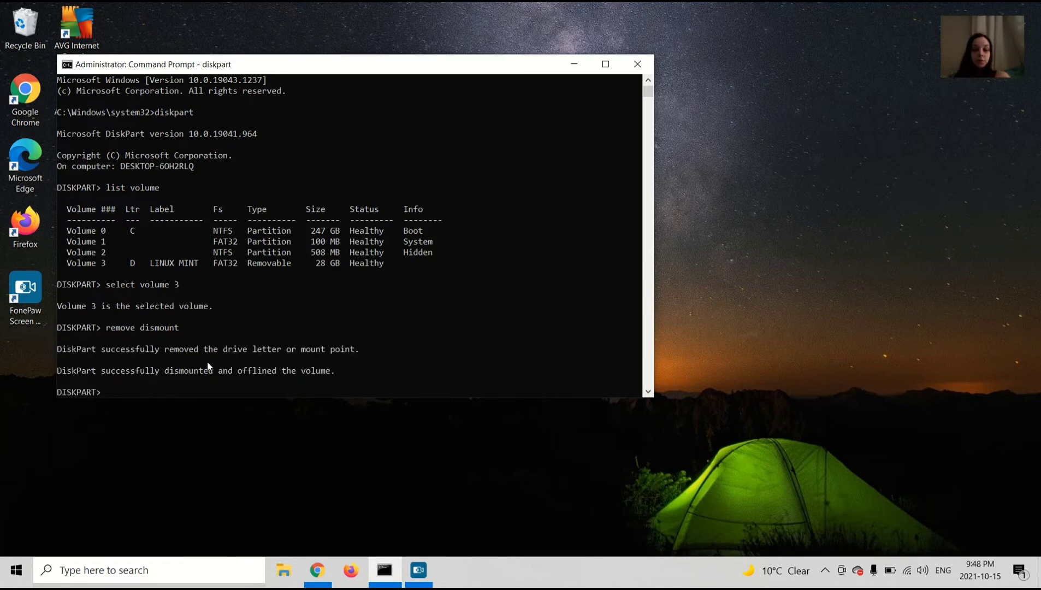
mouse_move(53, 381)
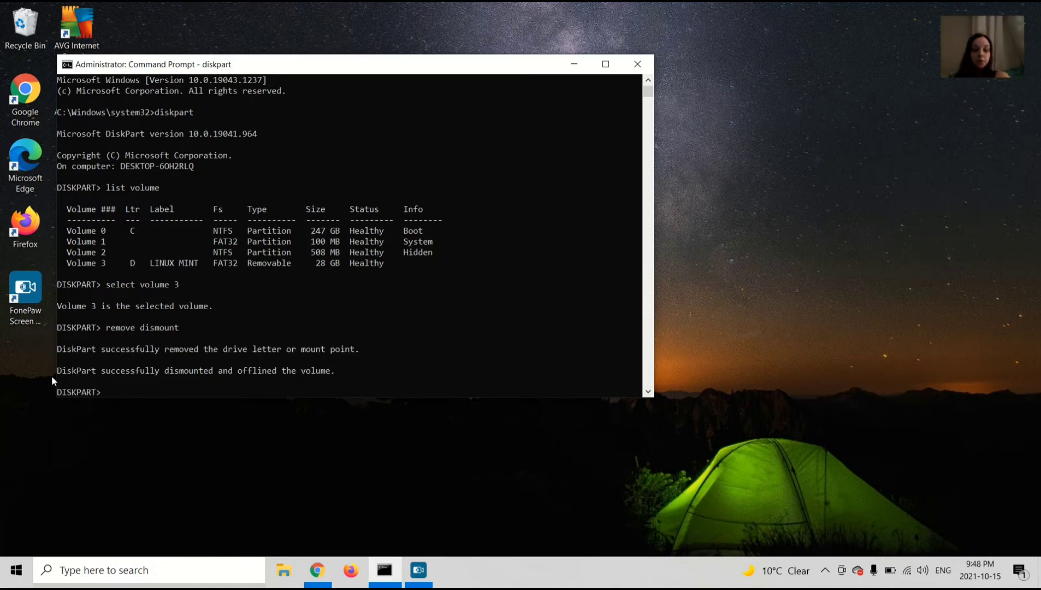
mouse_move(213, 380)
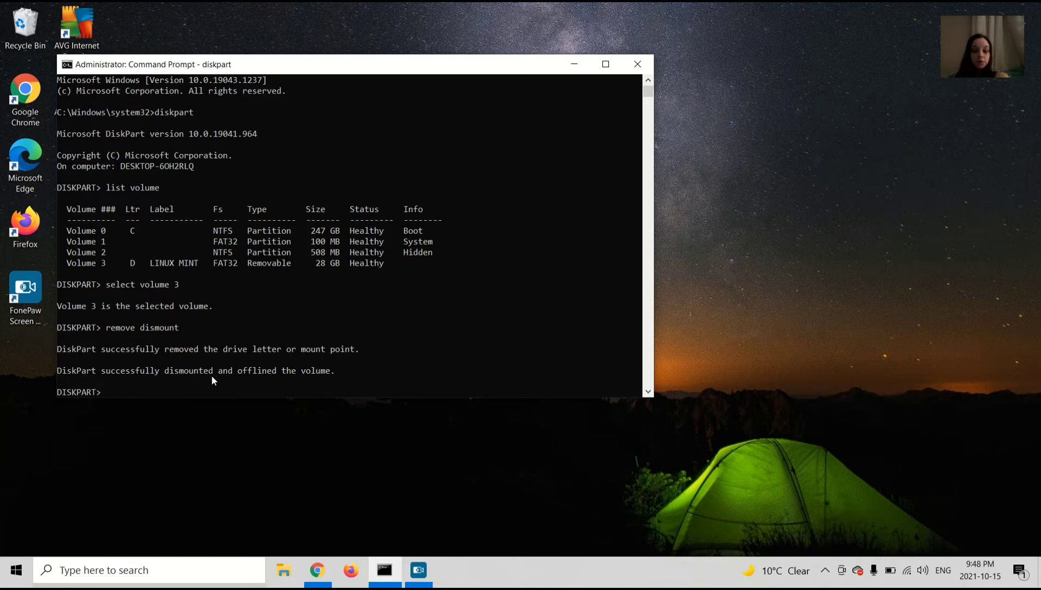
mouse_move(385, 380)
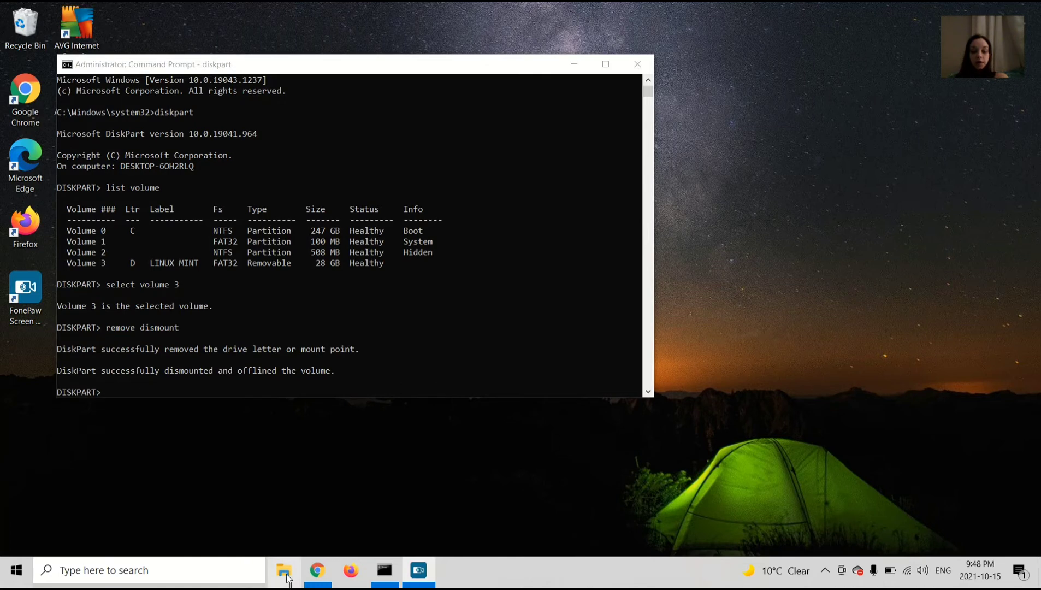
click(284, 571)
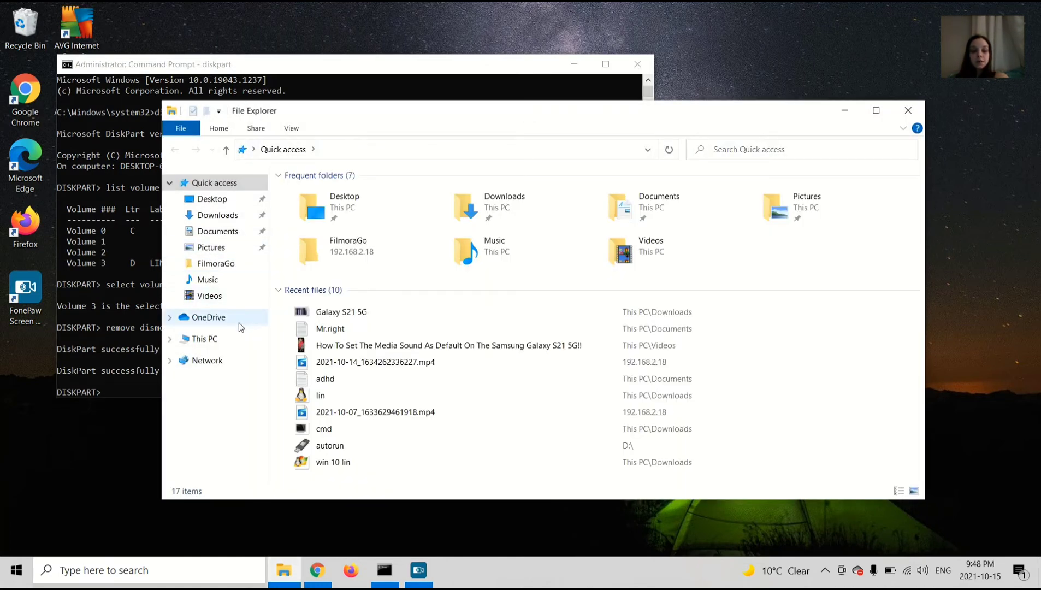
mouse_move(219, 384)
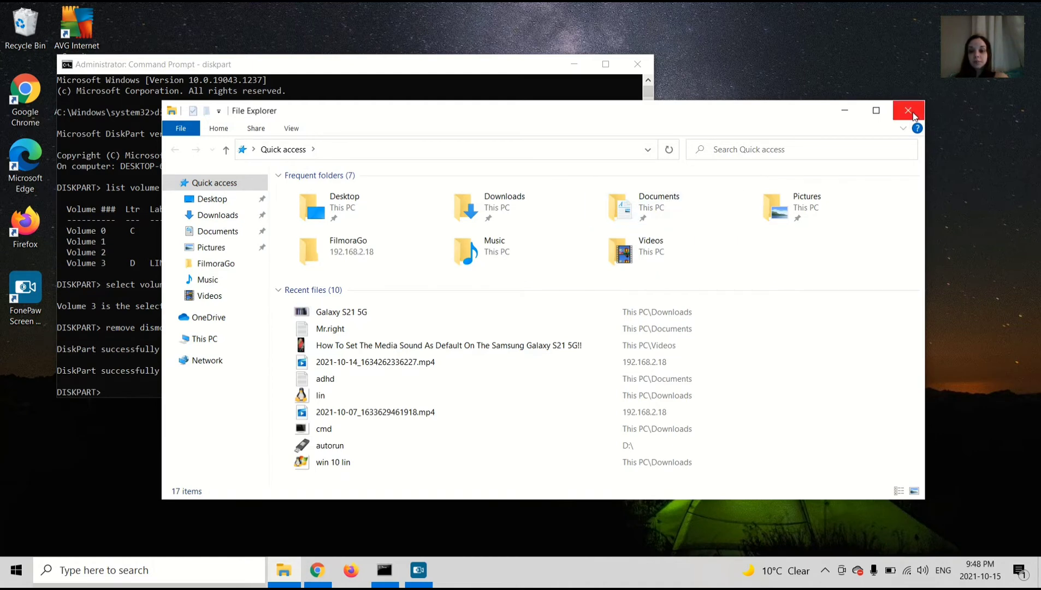
click(908, 110)
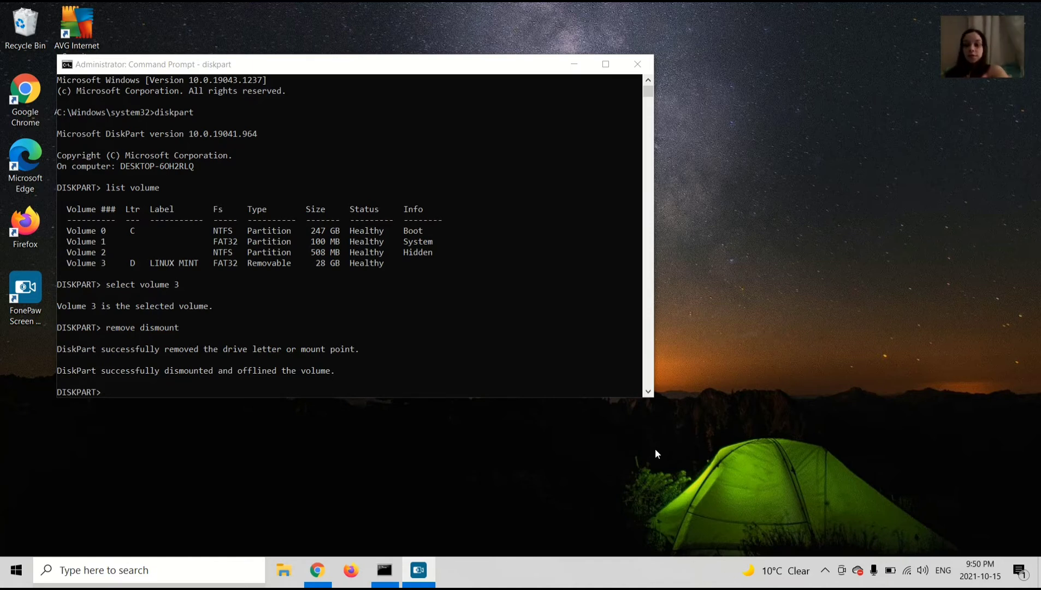
mouse_move(721, 567)
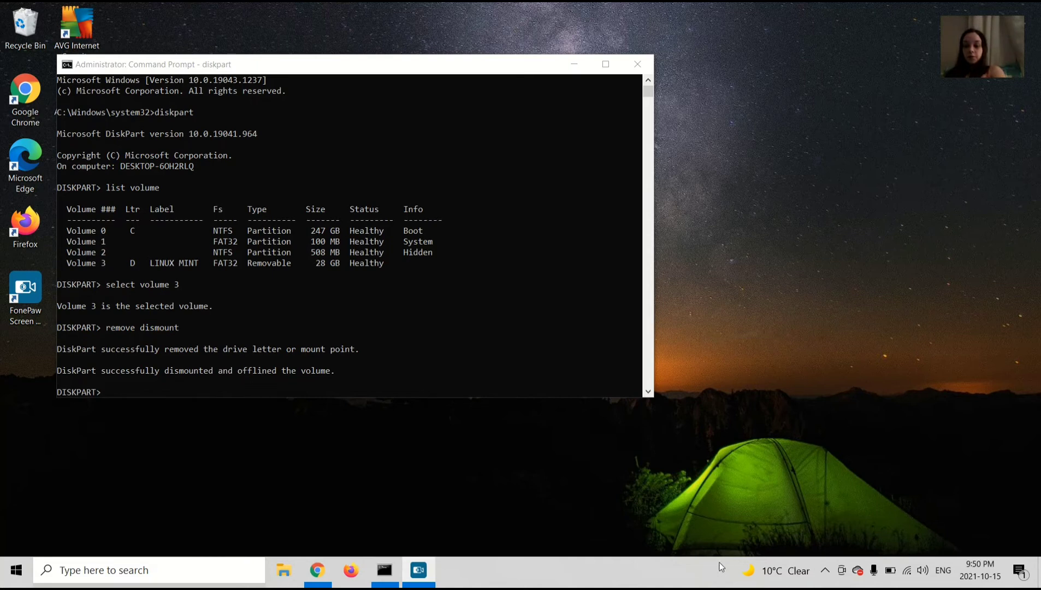
mouse_move(424, 563)
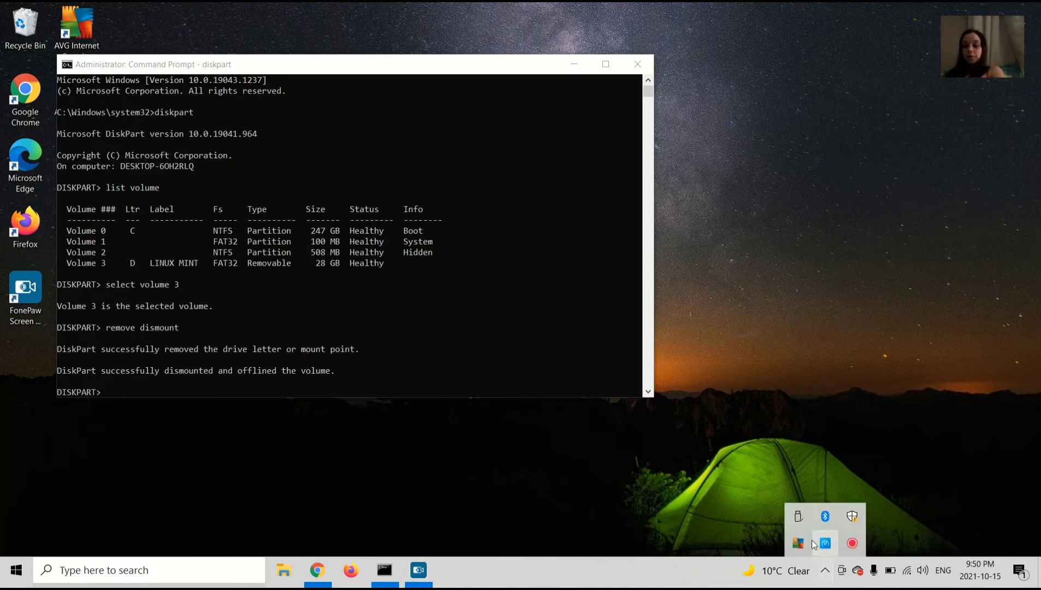
mouse_move(805, 525)
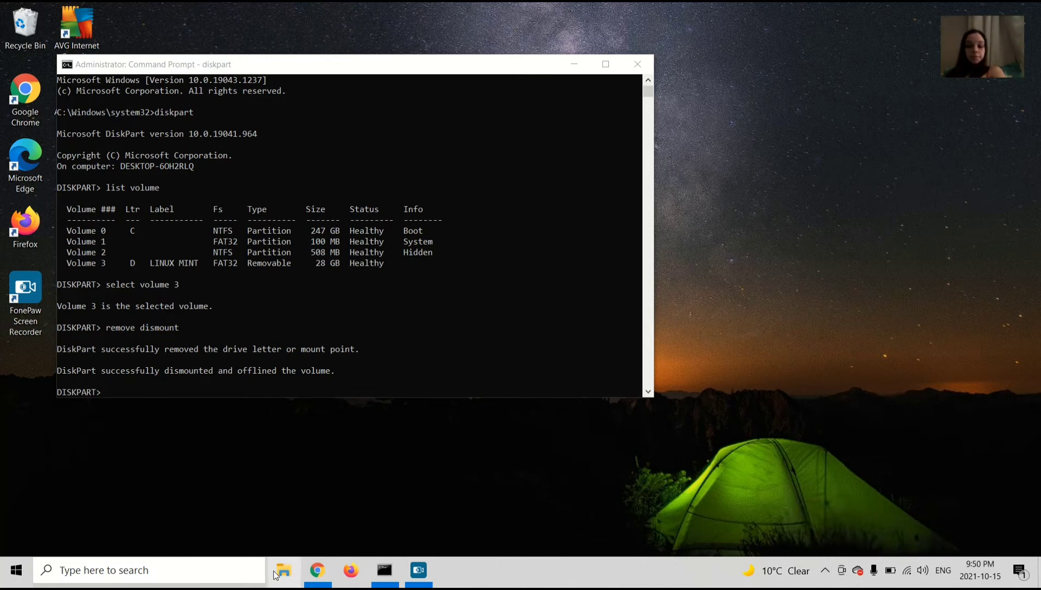
Reopen File Explorer to check for the drive, then return to DiskPart
click(283, 570)
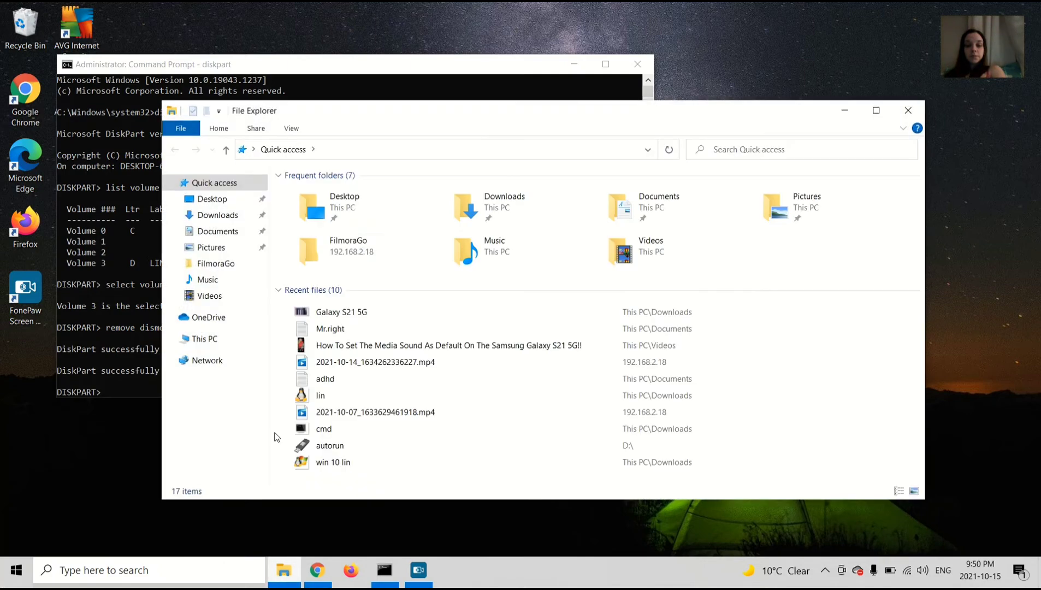
mouse_move(907, 110)
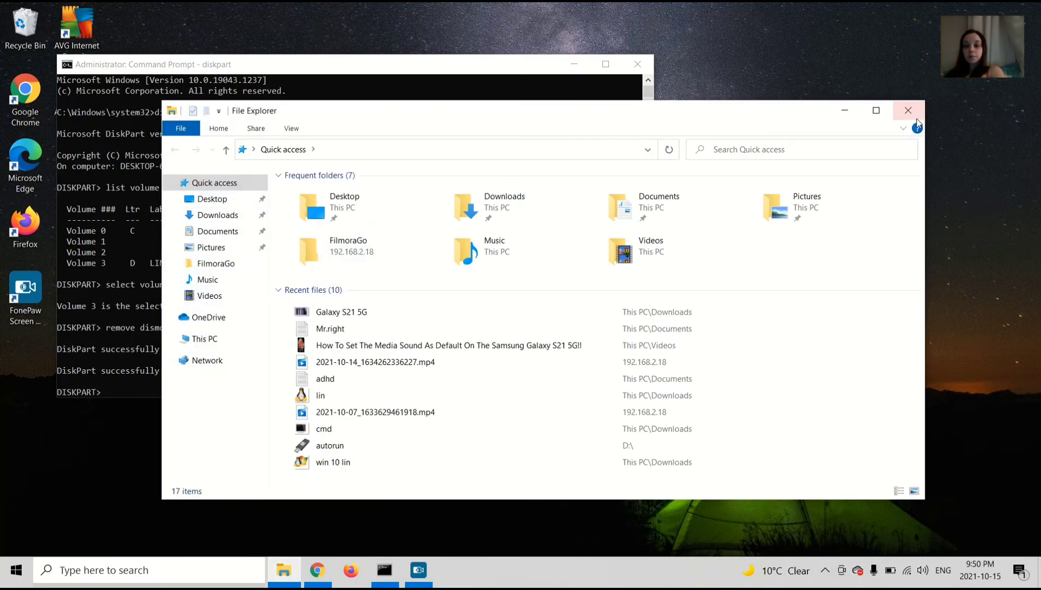
click(908, 110)
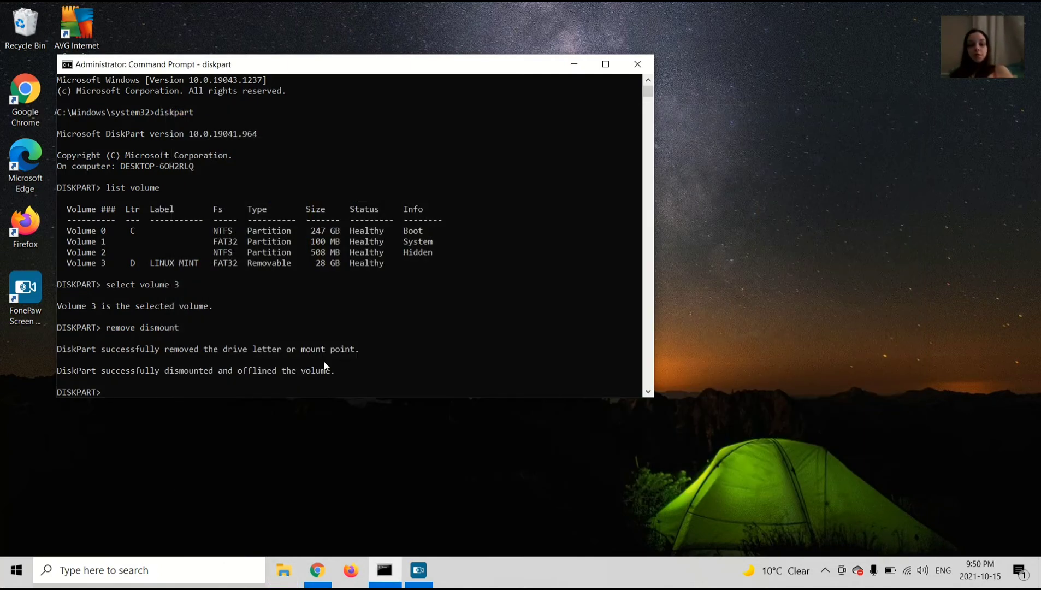
mouse_move(227, 437)
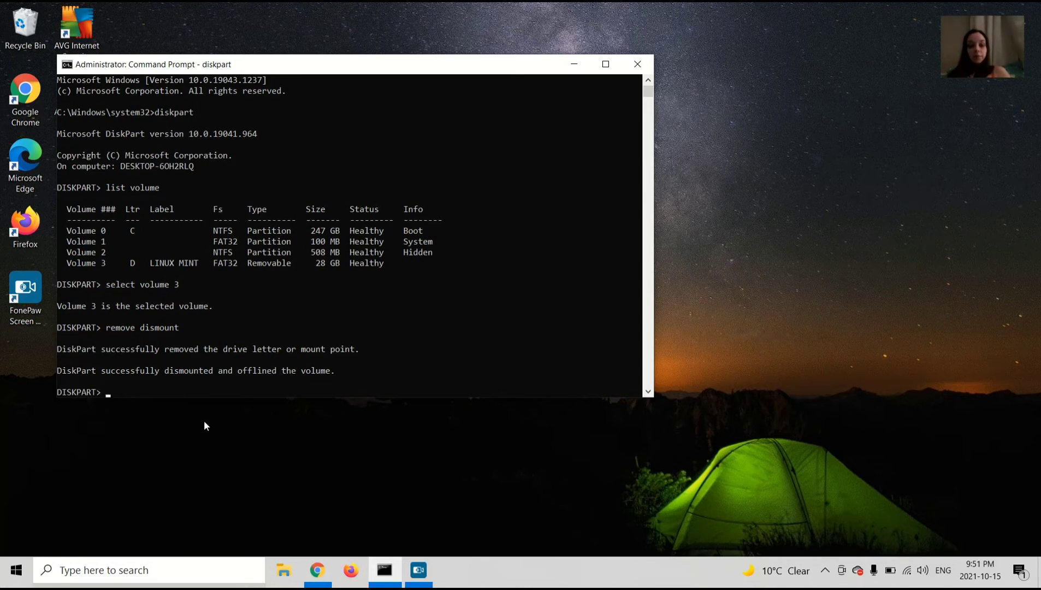
mouse_move(153, 411)
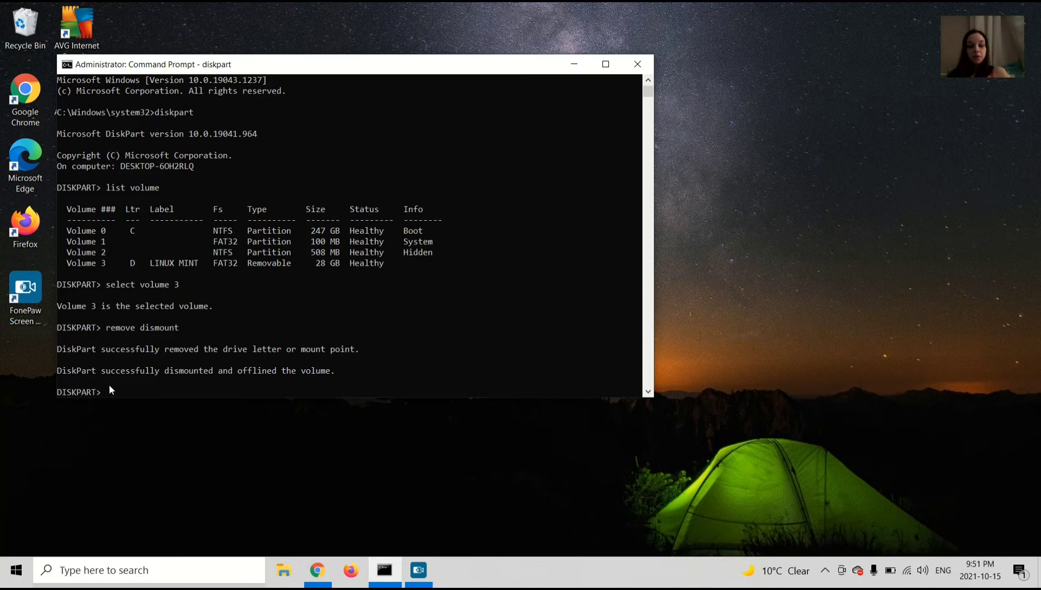
mouse_move(131, 399)
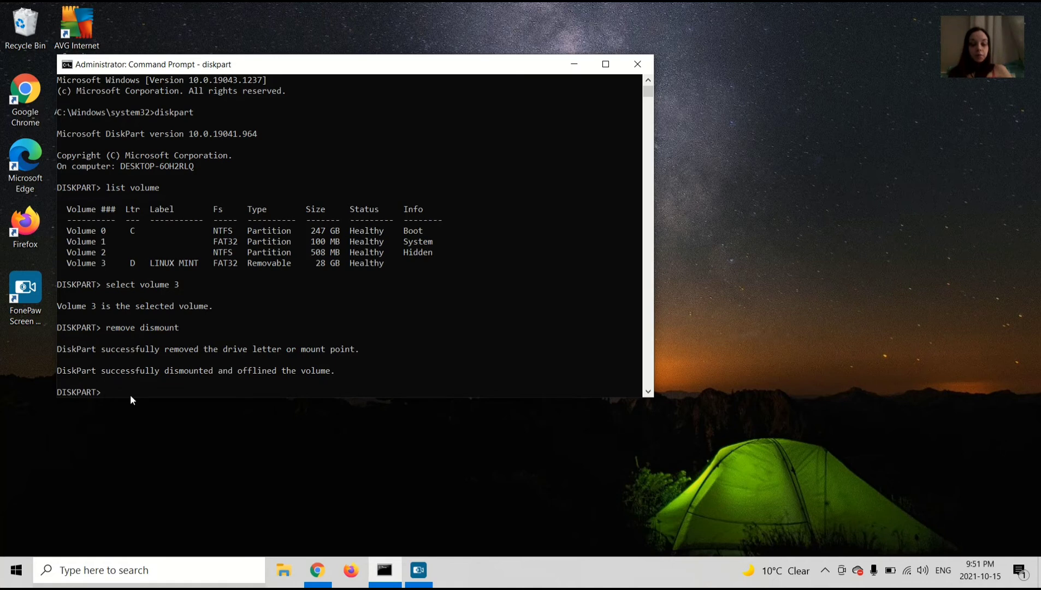
Reselect volume 3, the LINUX MINT USB drive, in DiskPart
text(s)
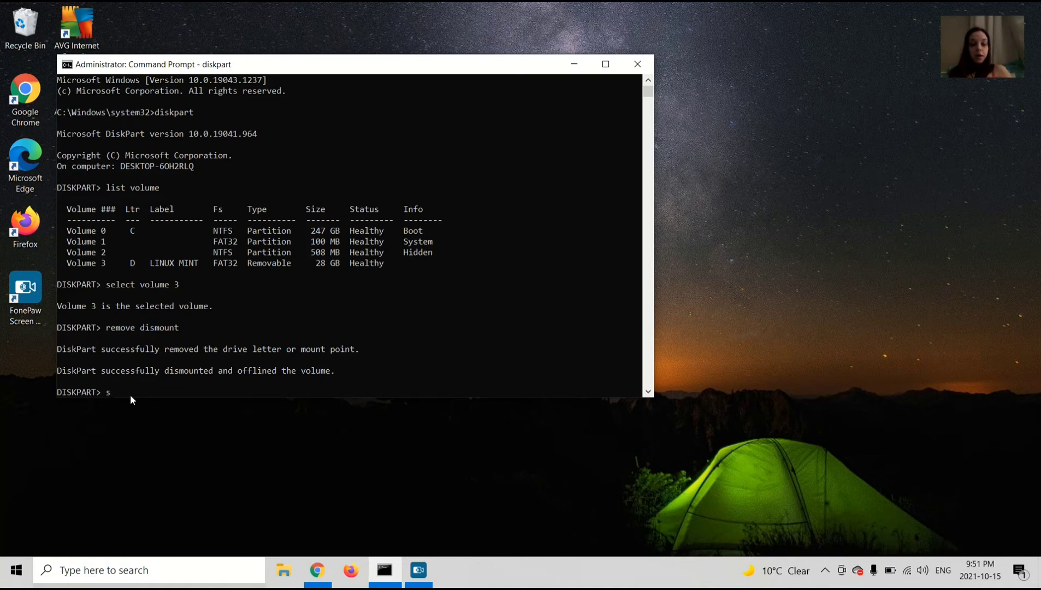
text(elect)
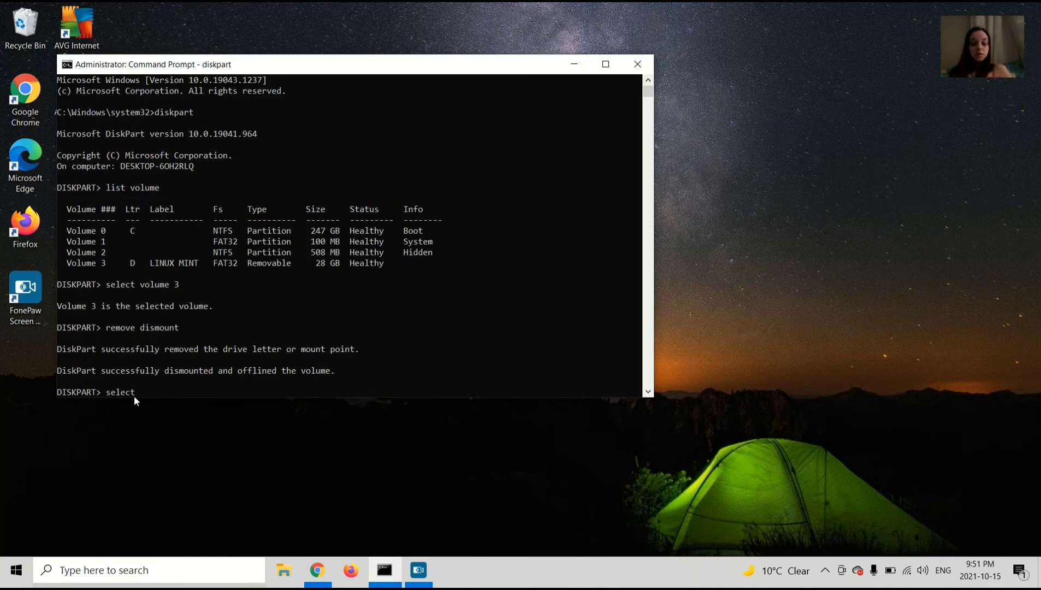
text(volu)
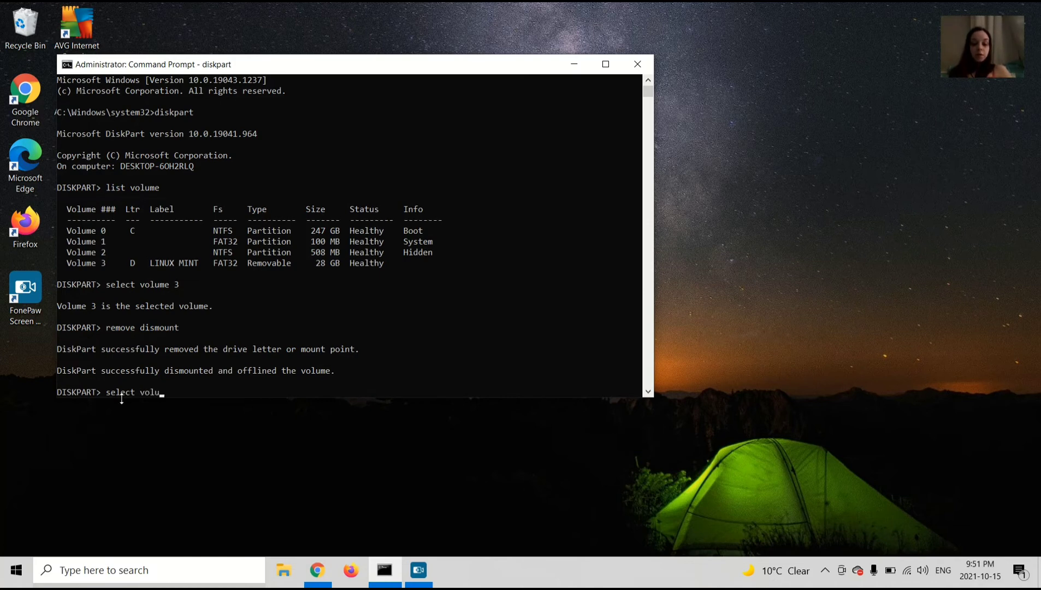
text(me)
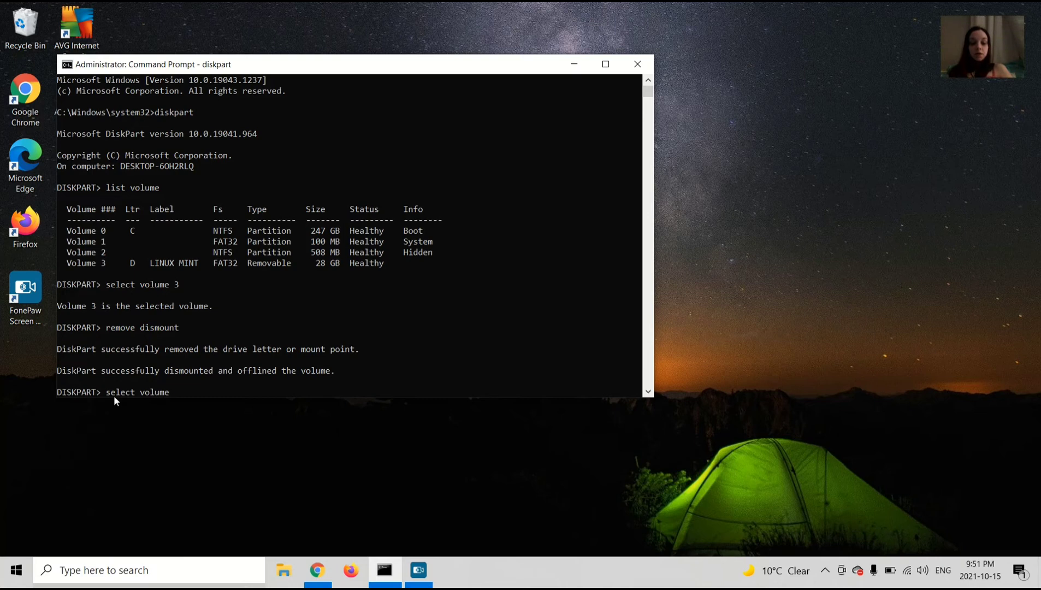
text(3)
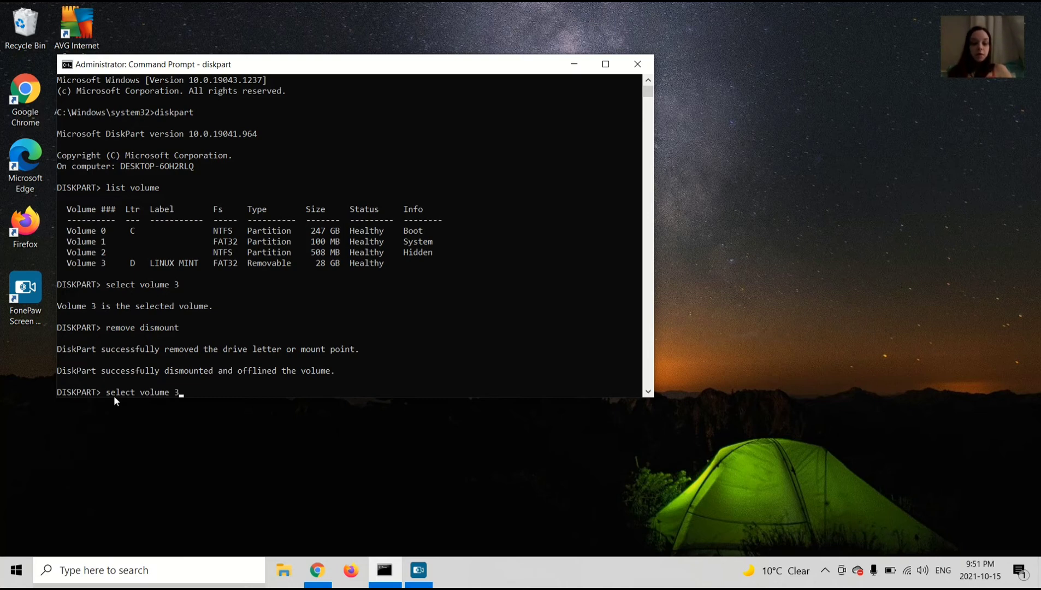
key(Return)
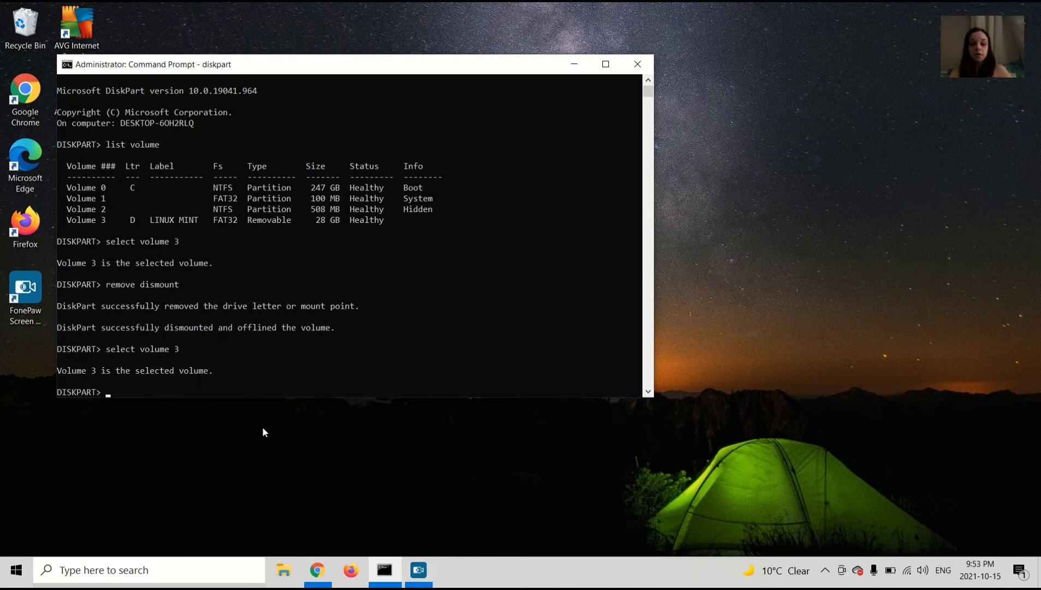
Assign drive letter D to volume 3 using 'assign letter=D'
text(assign)
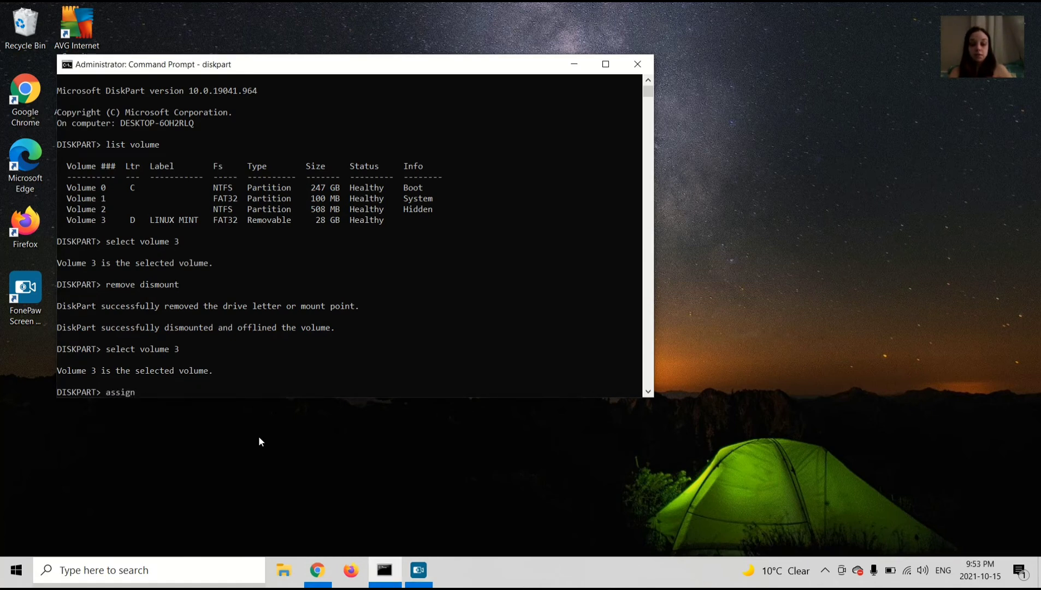
text(lett)
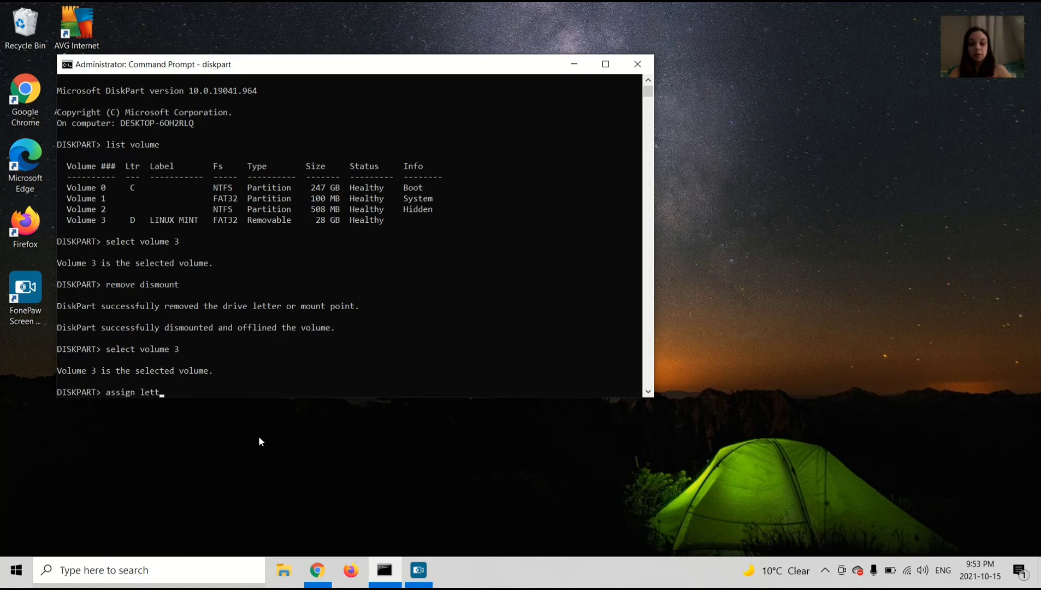
text(er)
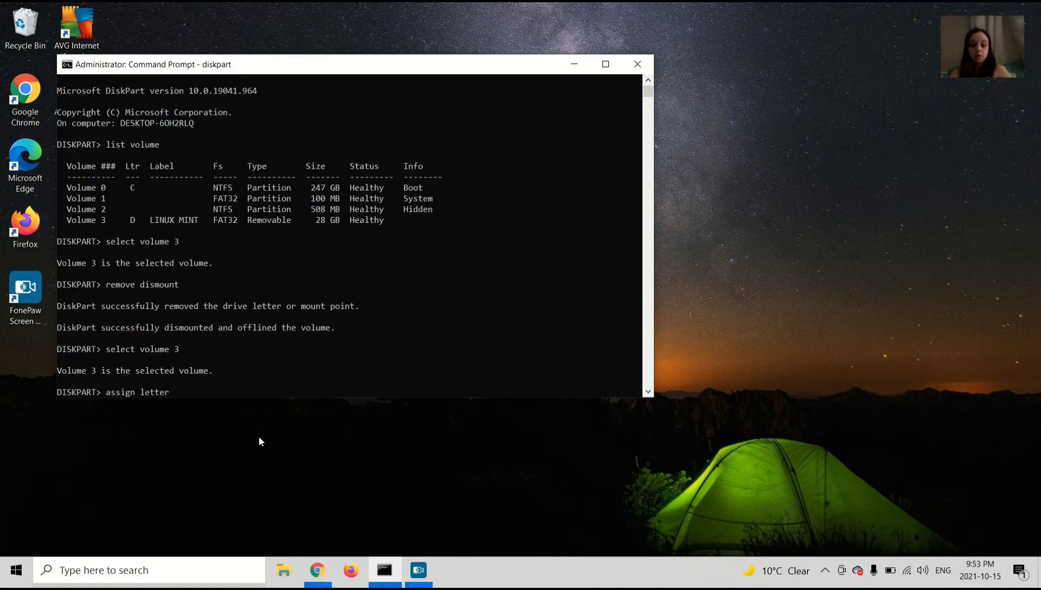
text(=)
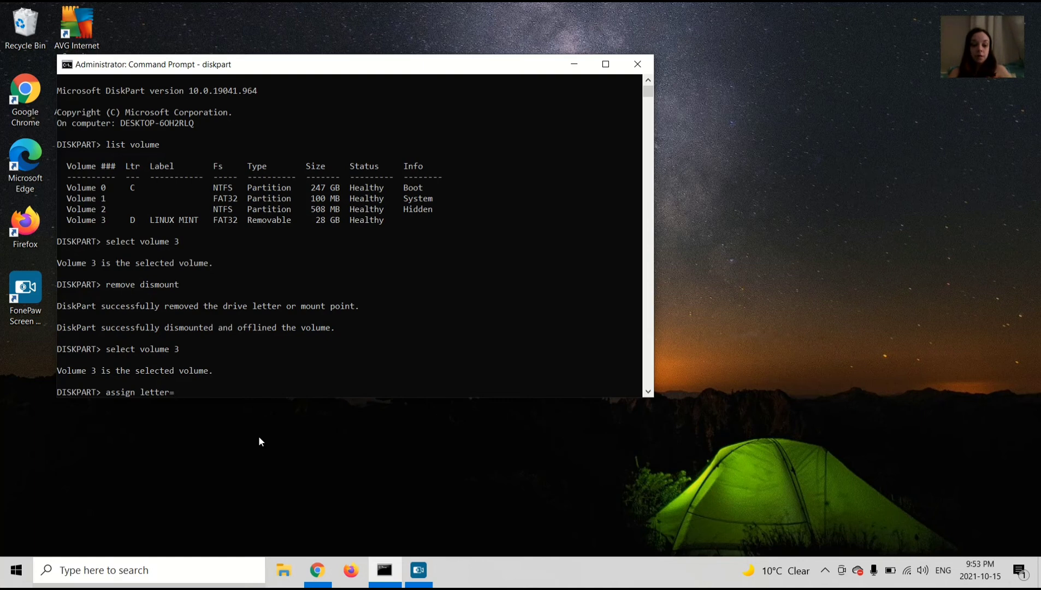
text(D)
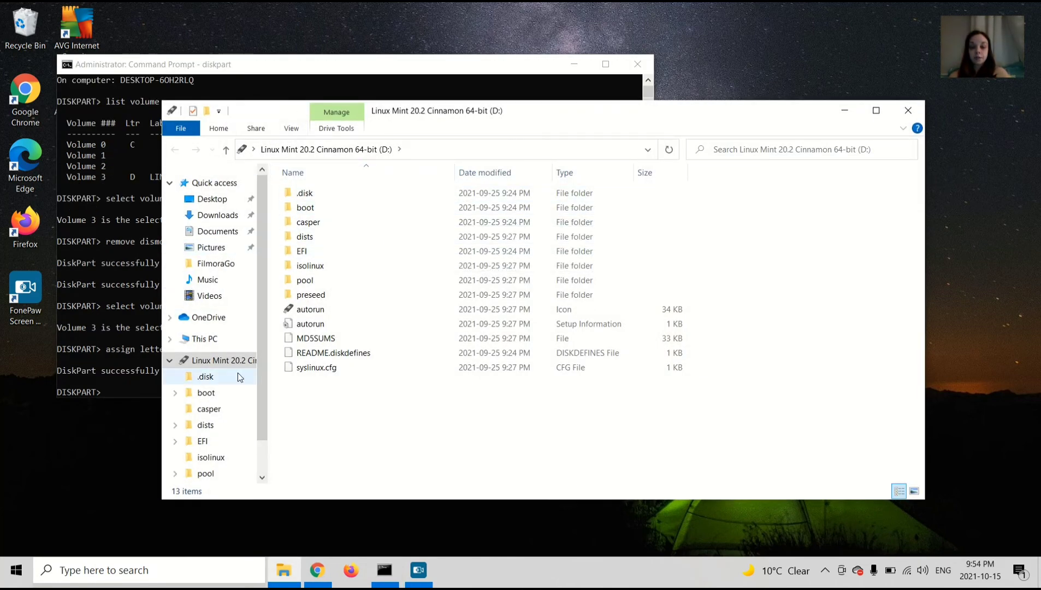
Check the USB eject options in the tray, then close the drive D Explorer window
click(824, 571)
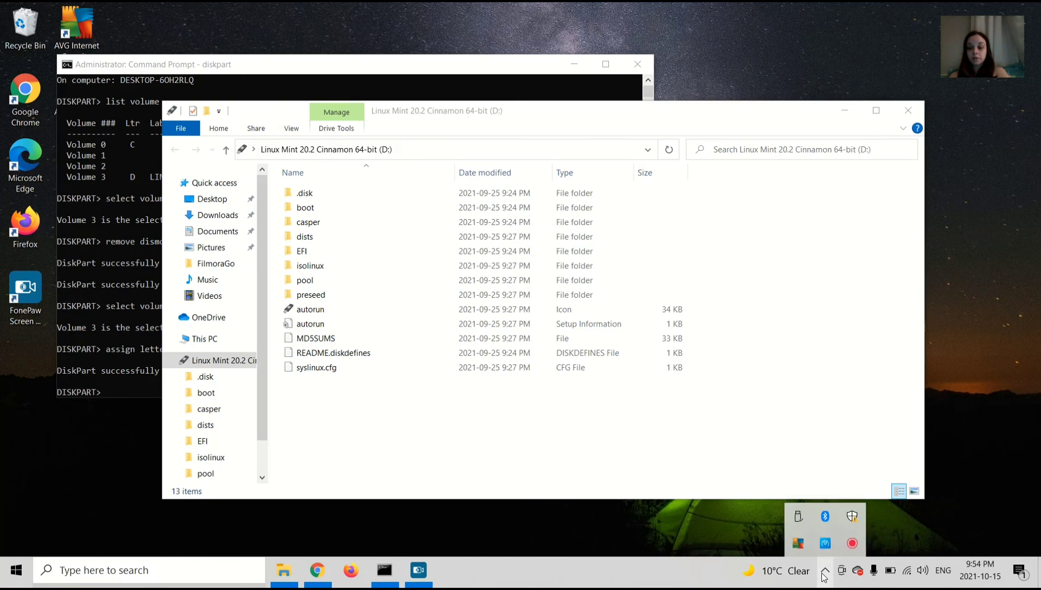
click(798, 516)
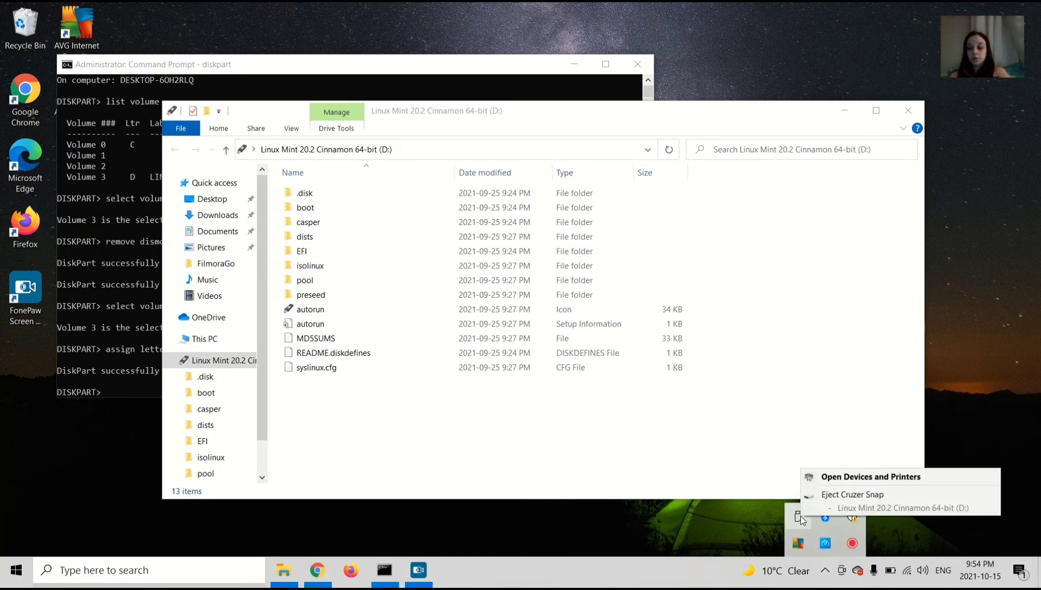
mouse_move(754, 458)
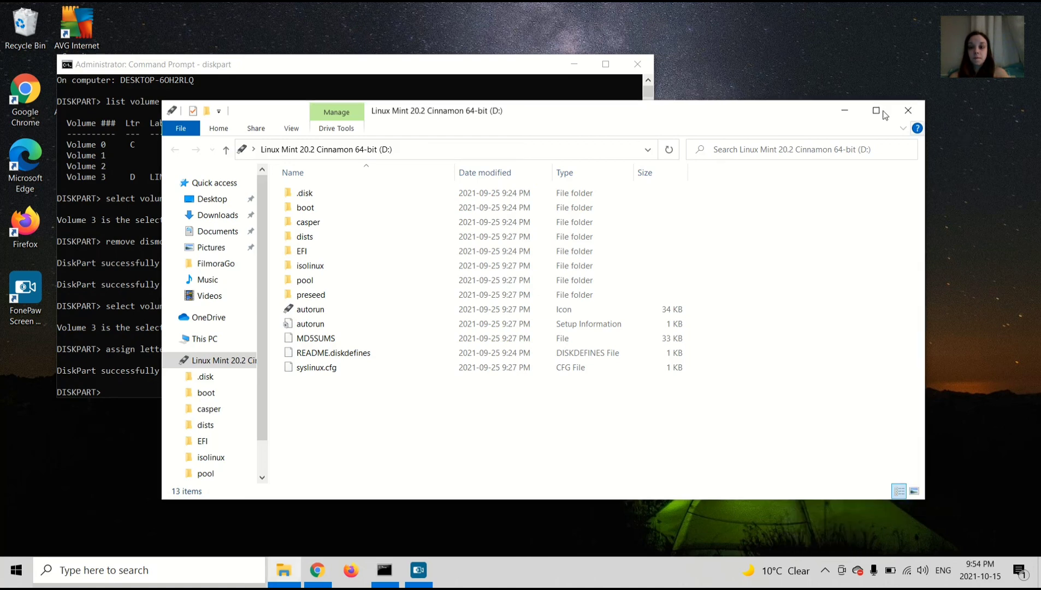
click(908, 110)
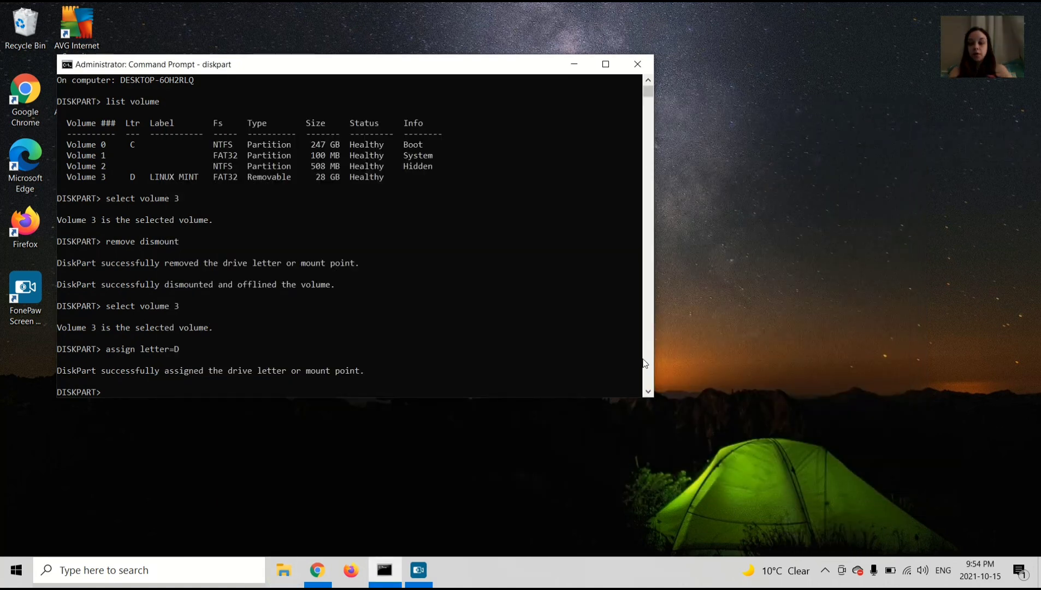
Exit DiskPart and close the Command Prompt window
text(ex)
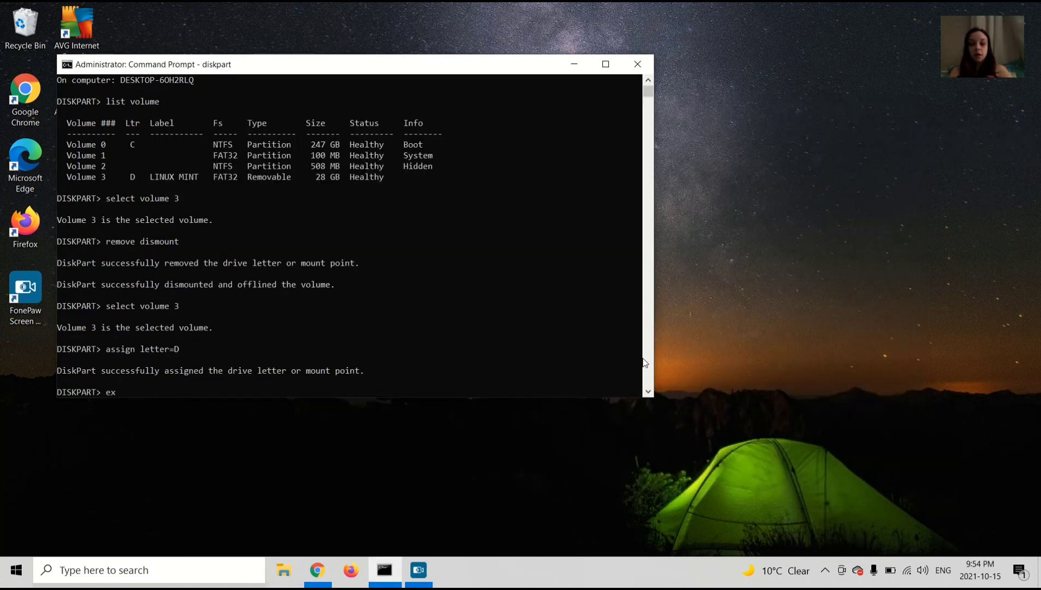
text(it)
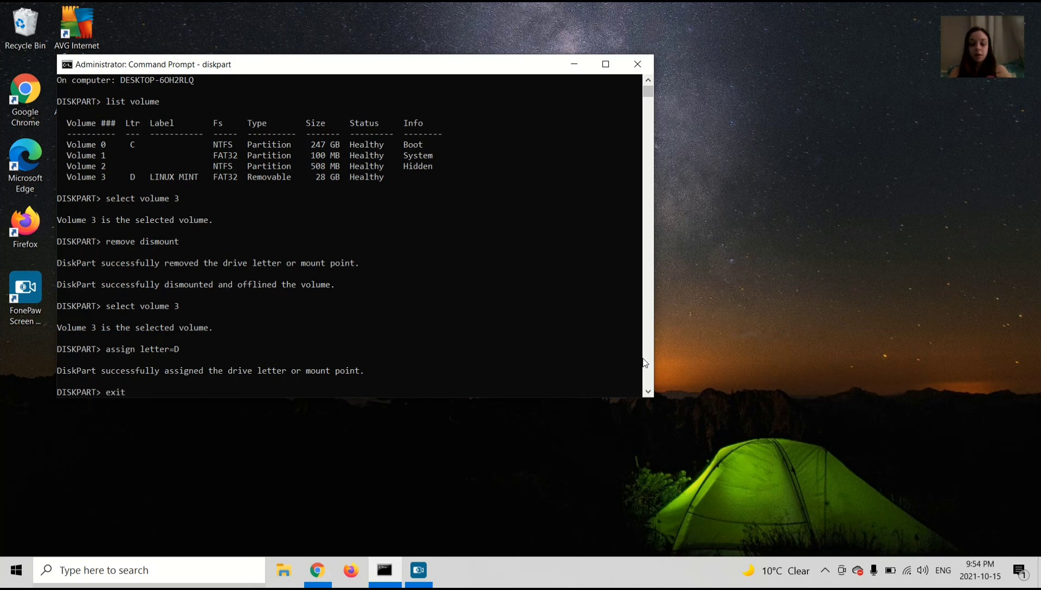
key(Return)
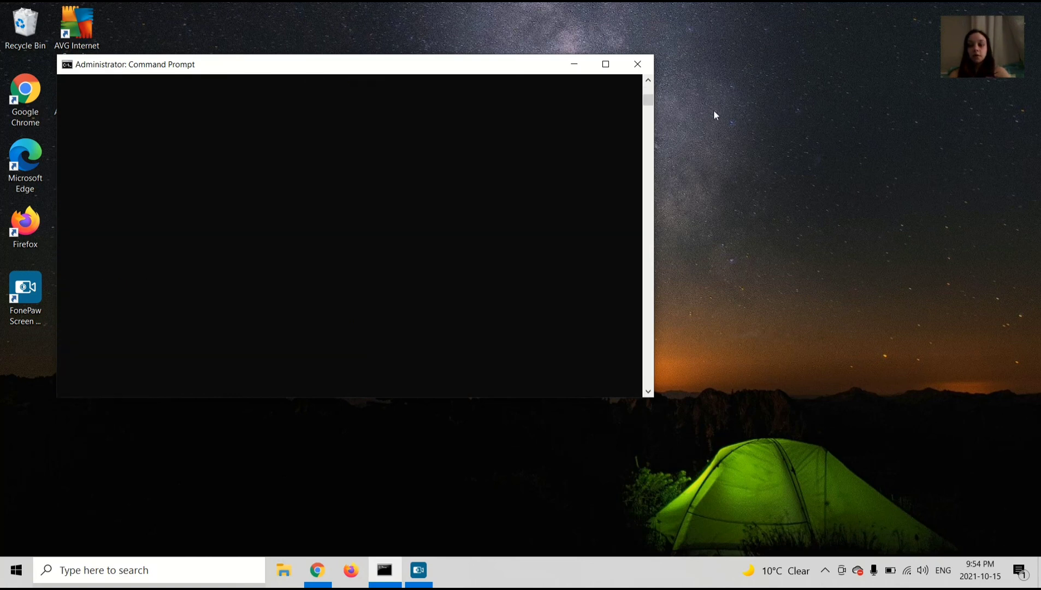
click(636, 64)
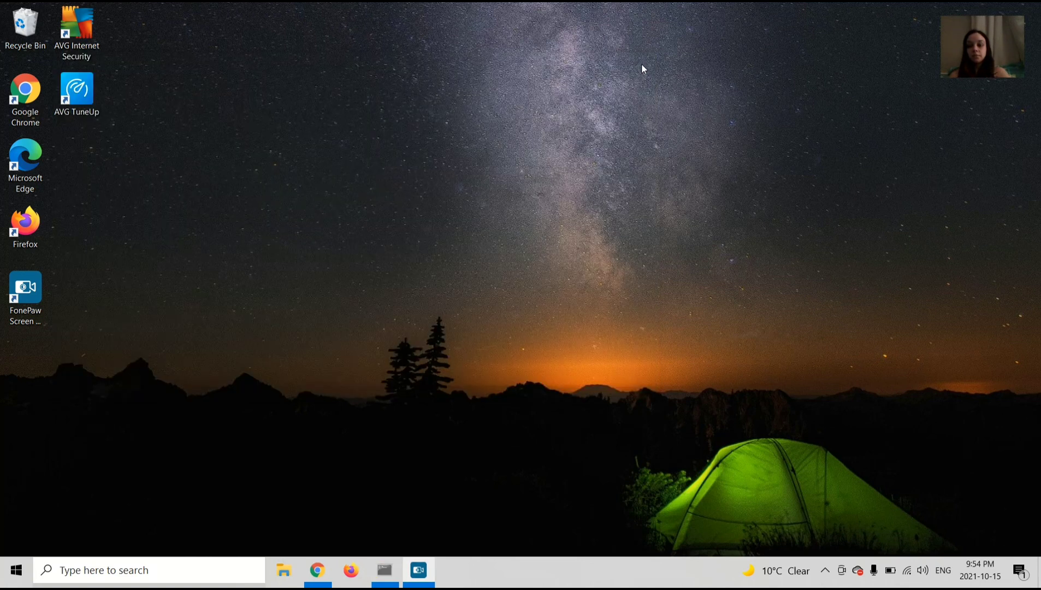